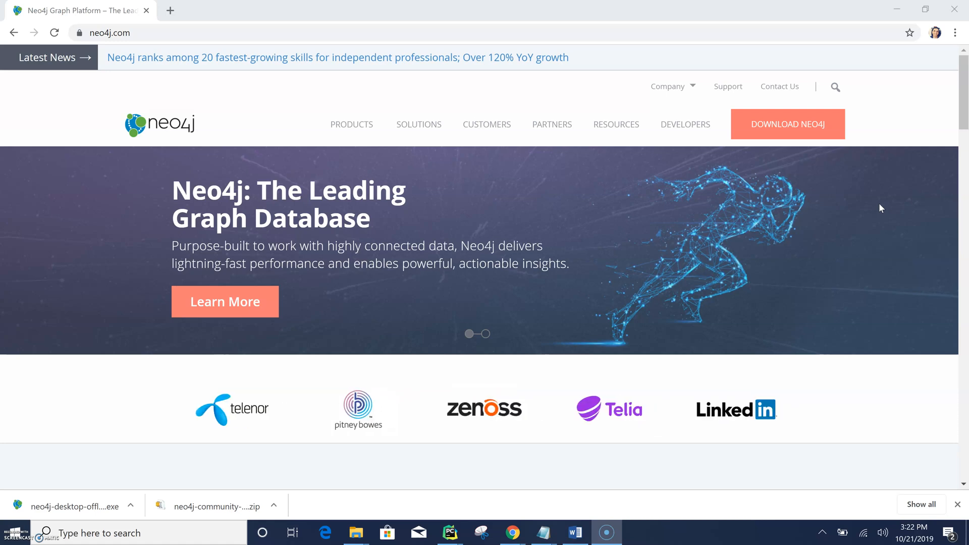
mouse_move(352, 123)
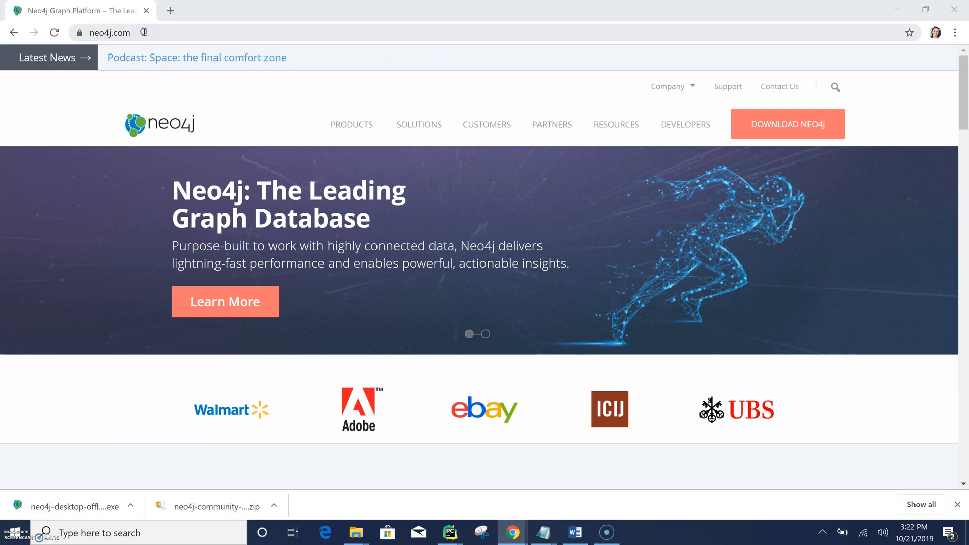
Step: Browse the neo4j.com homepage and head to the Download Neo4j page
left_click(123, 32)
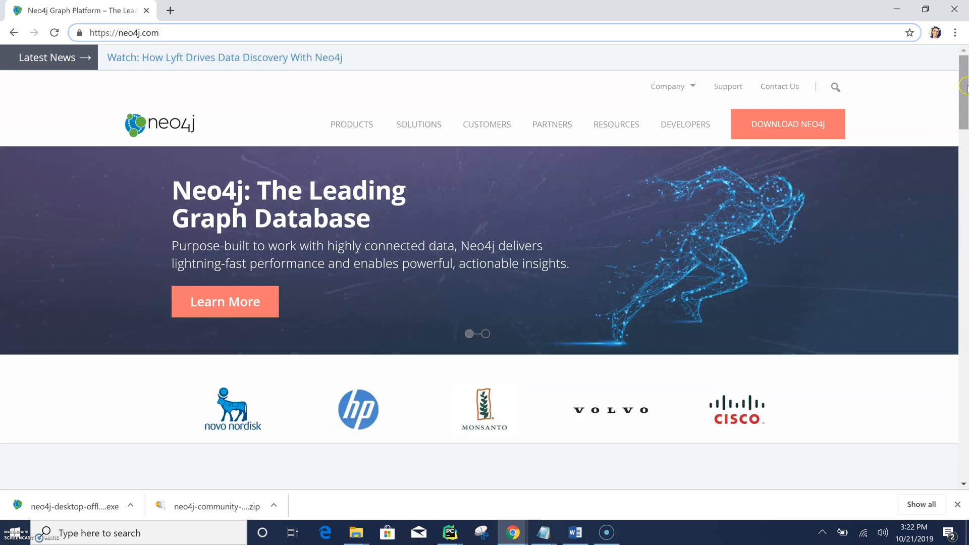
scroll("down", 3)
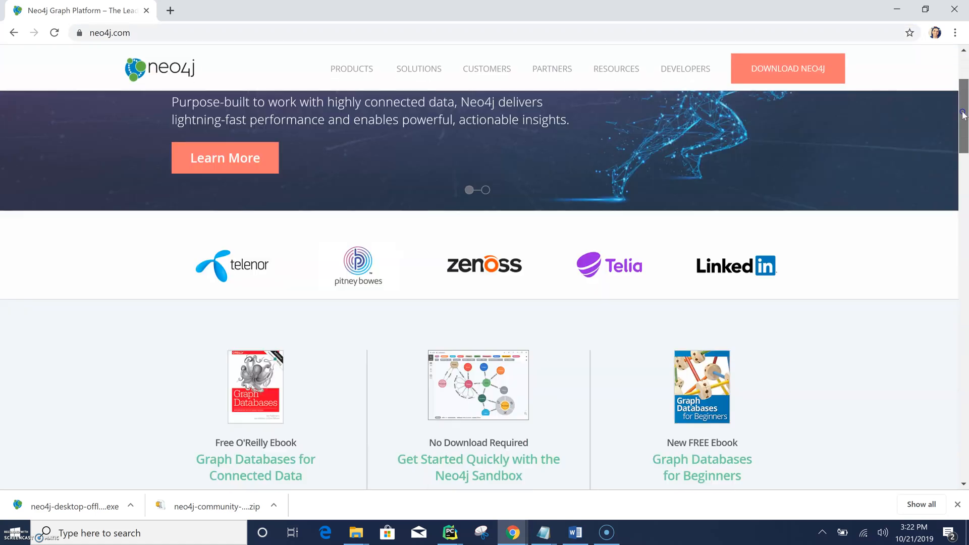
scroll("up", 3)
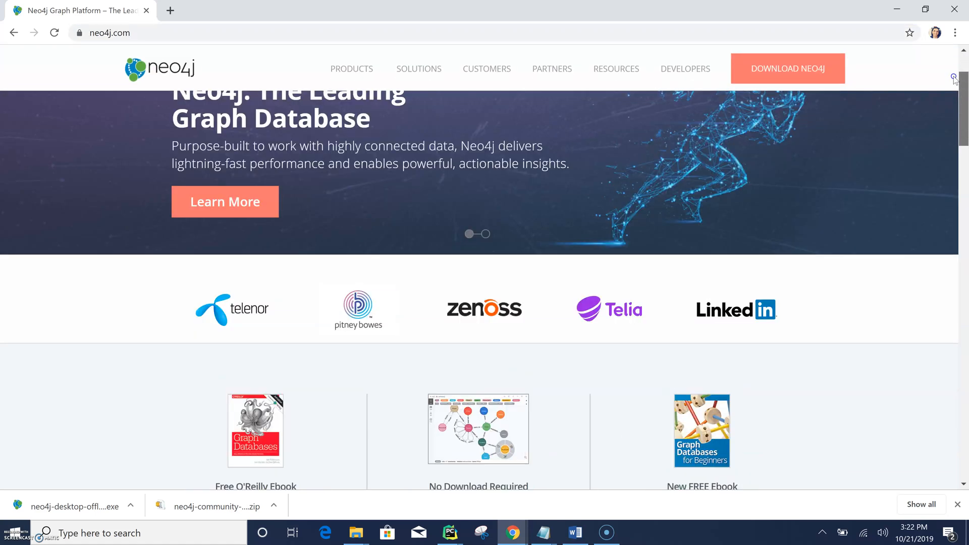
scroll("up", 3)
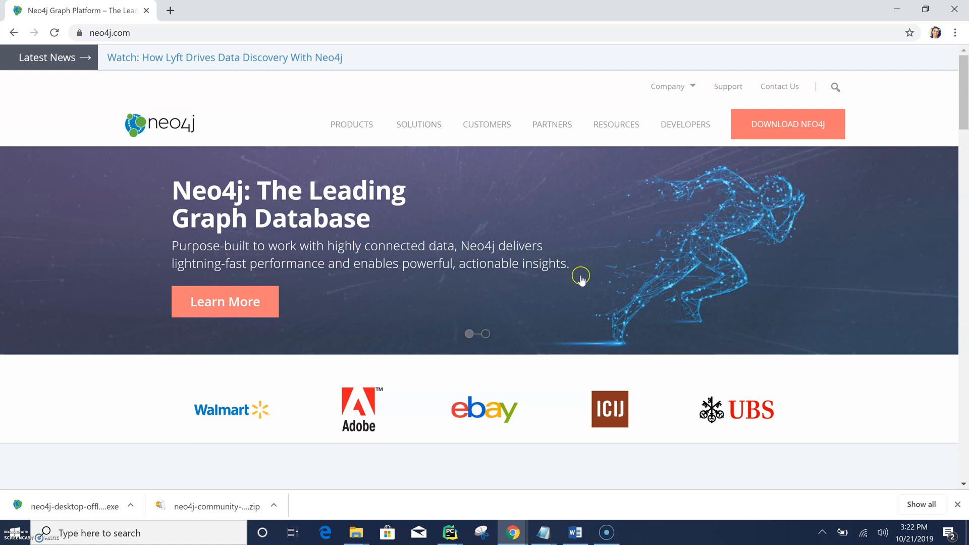
left_click(788, 123)
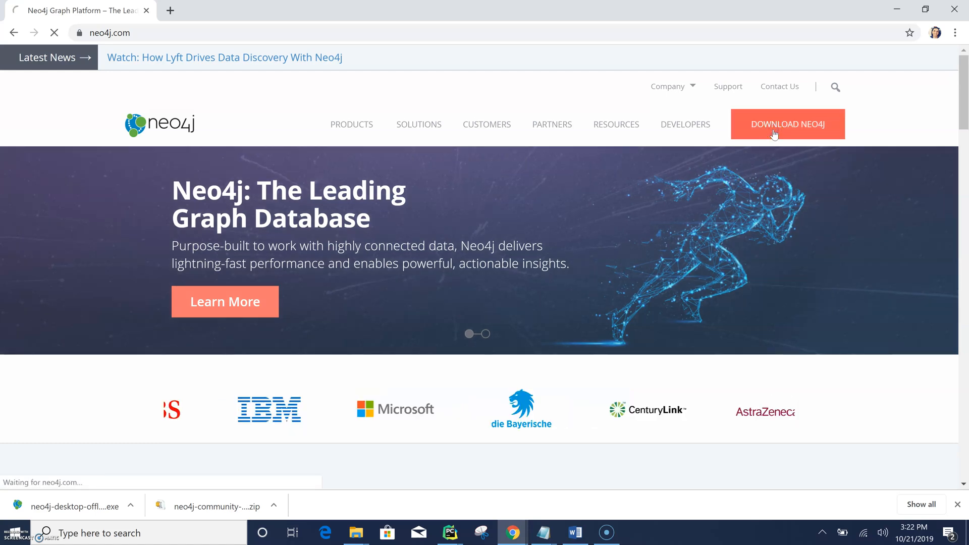
Step: Start the Neo4j Desktop download and view its sign-up form
left_click(786, 123)
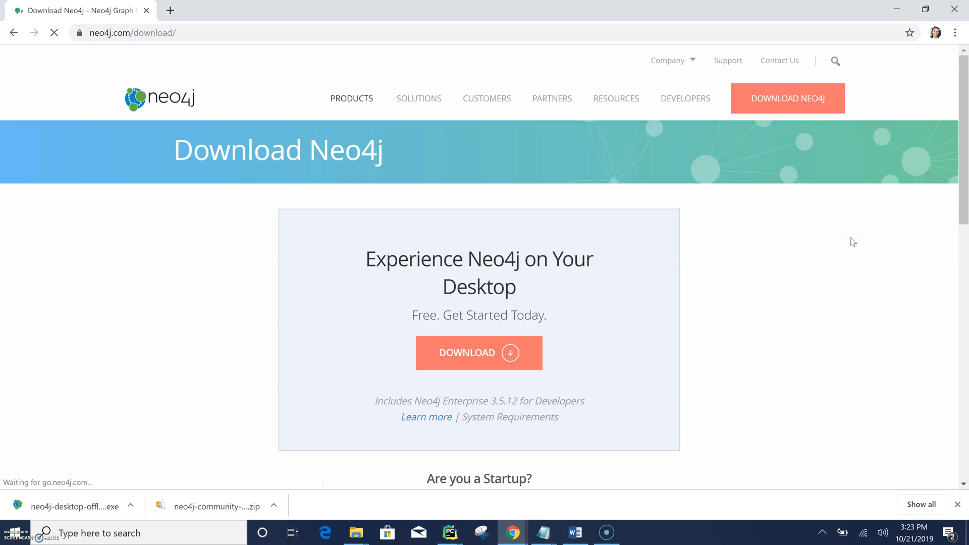
scroll("down", 3)
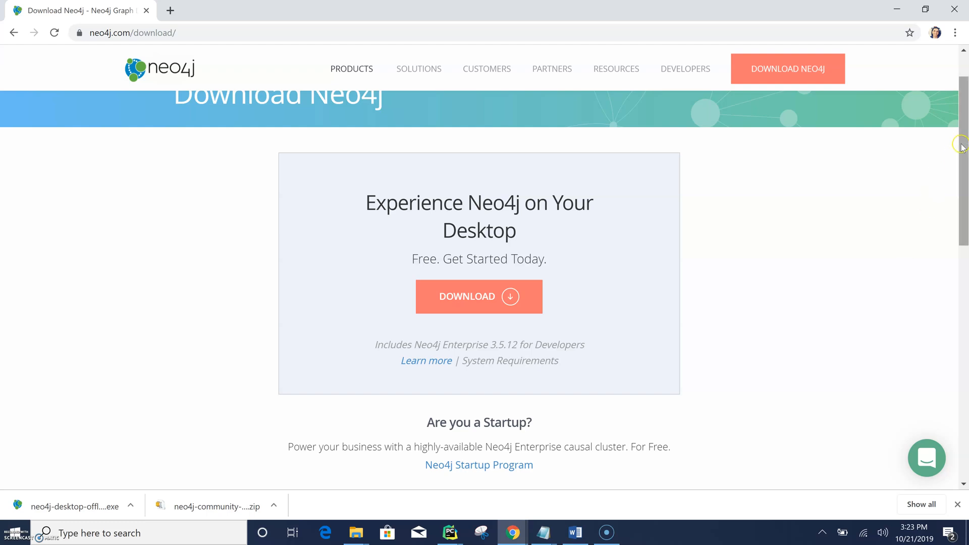
scroll("down", 3)
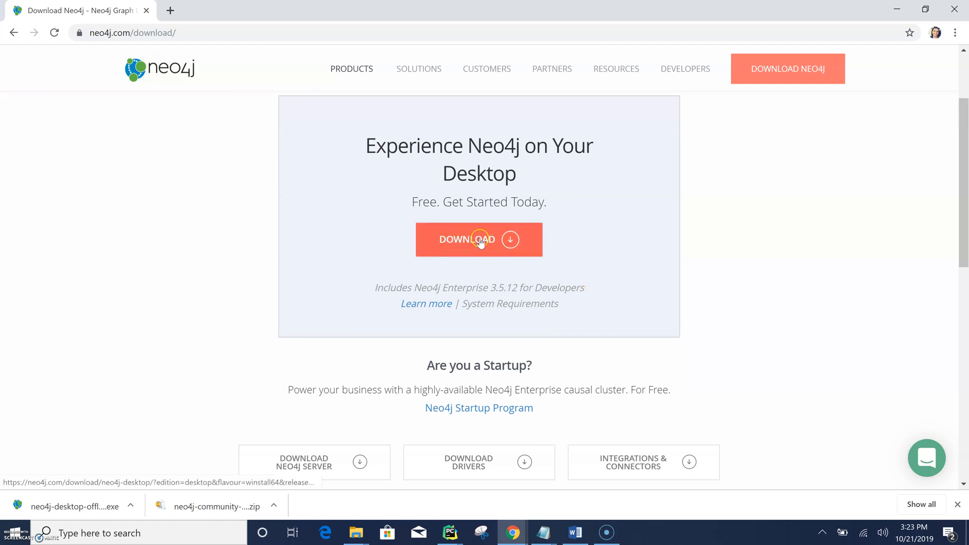
left_click(479, 239)
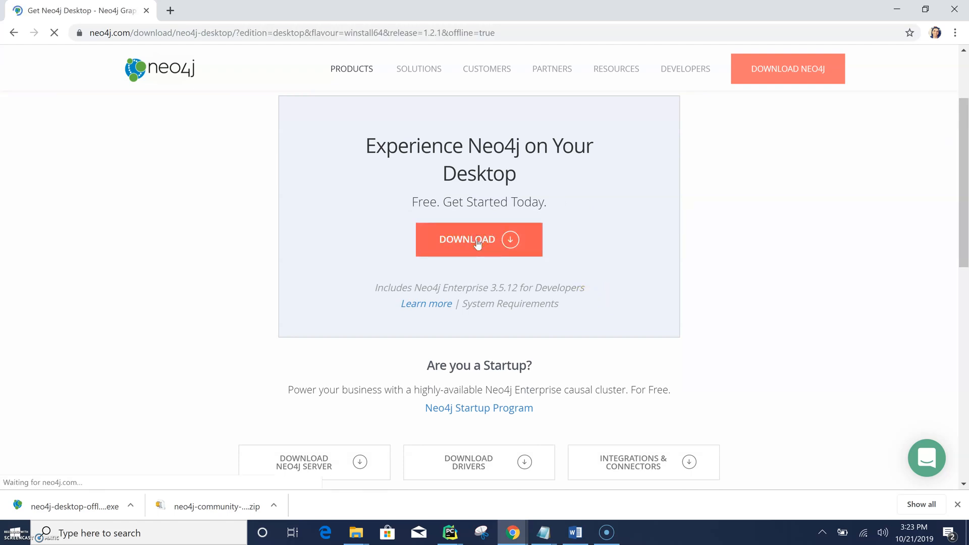
left_click(478, 239)
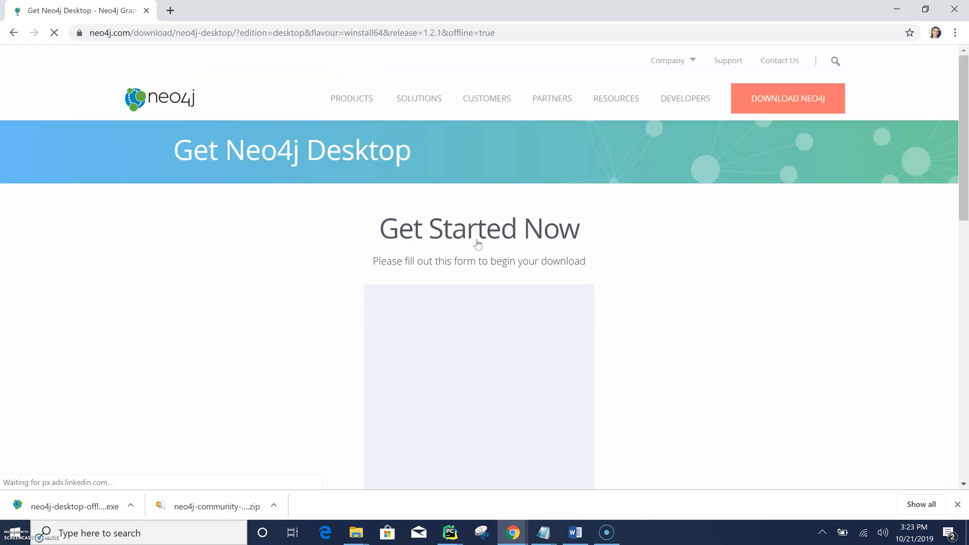
scroll("down", 3)
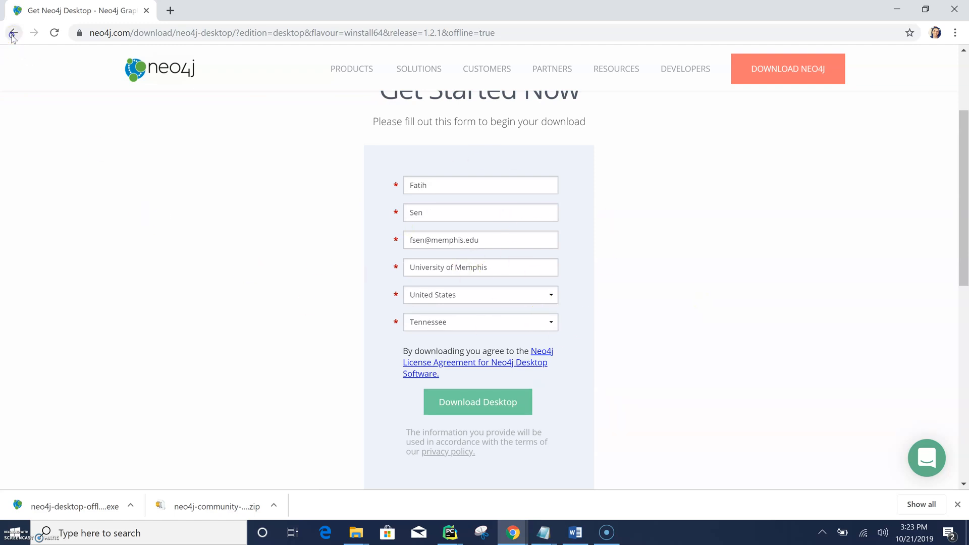
Step: Return to the main download page and scroll down to the Download Neo4j Server option
left_click(13, 33)
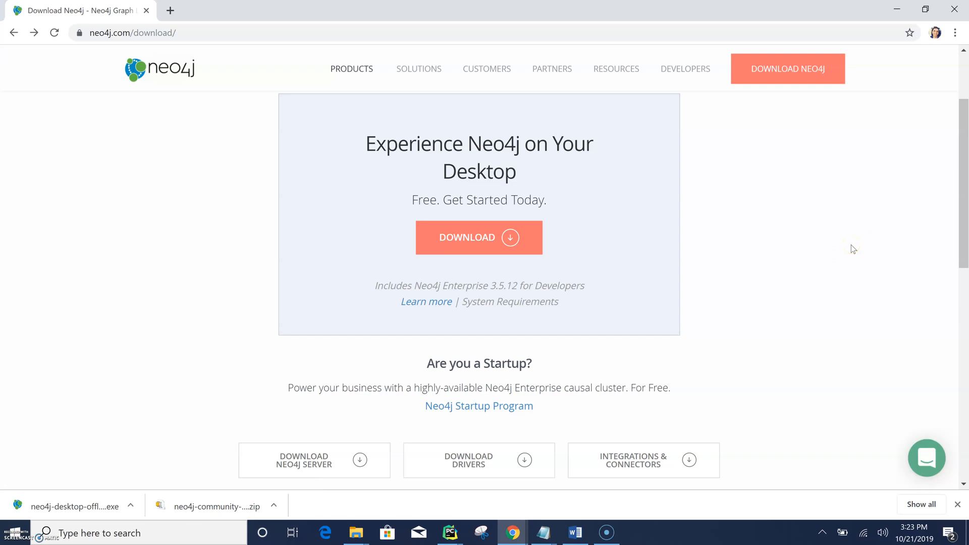
scroll("down", 3)
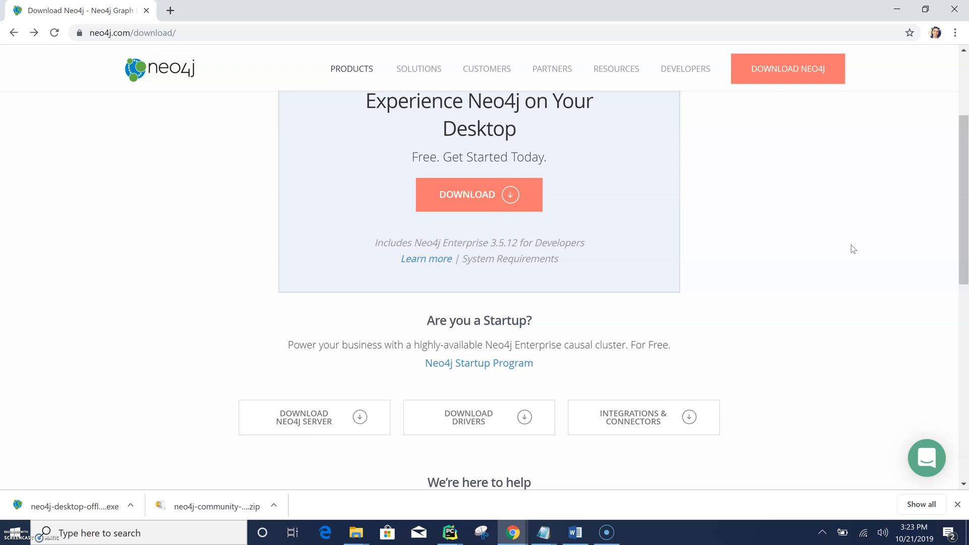
scroll("down", 3)
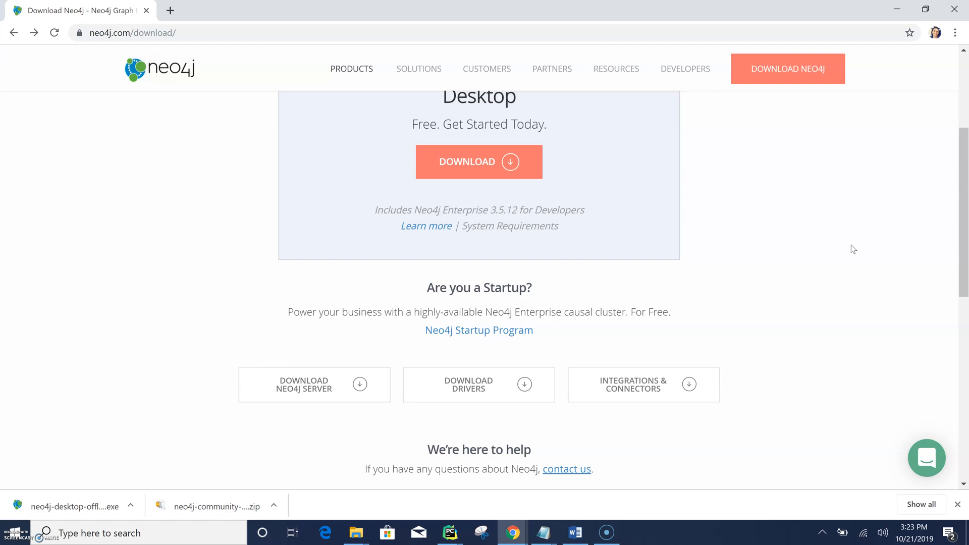
scroll("down", 3)
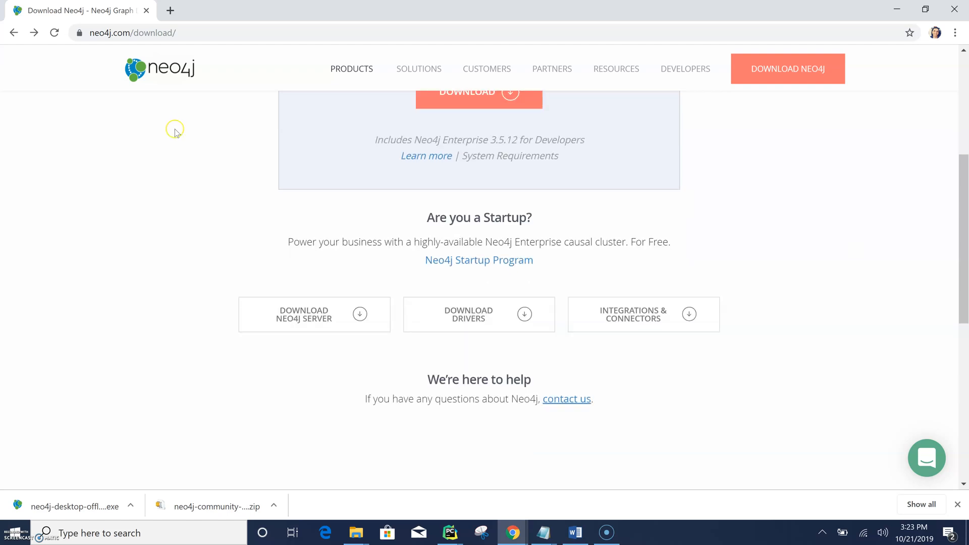
mouse_move(196, 265)
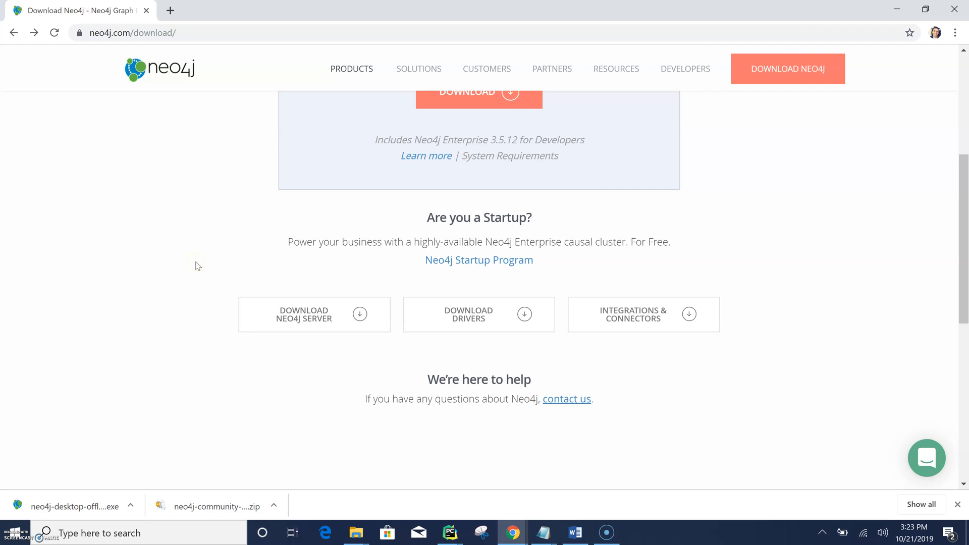
mouse_move(343, 323)
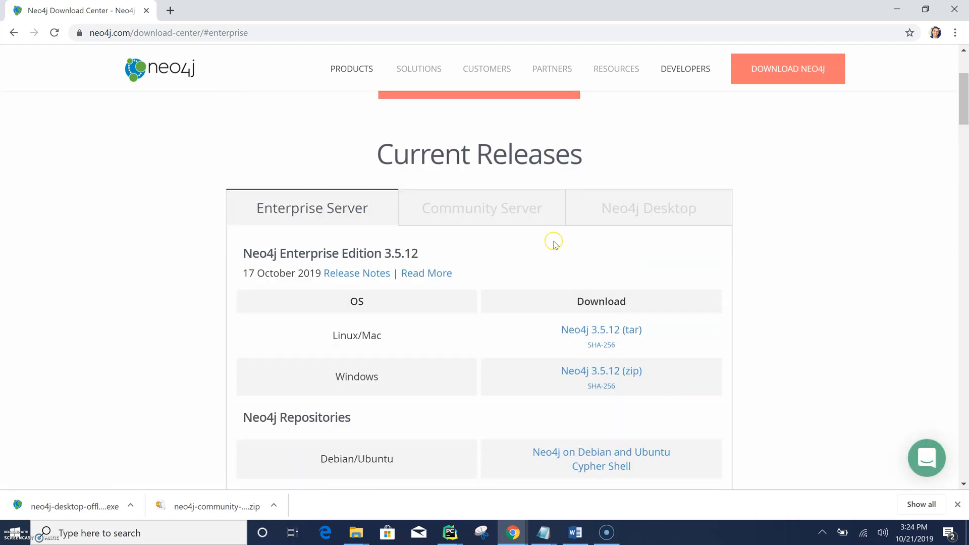
mouse_move(493, 273)
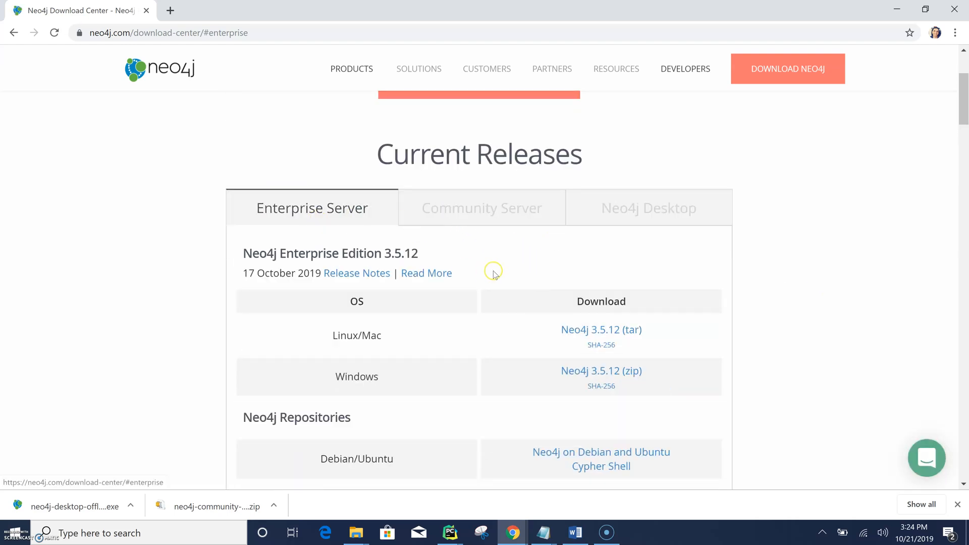
Step: Compare the Community Server and Desktop release tabs and settle on Community Server 3.5.12
left_click(481, 208)
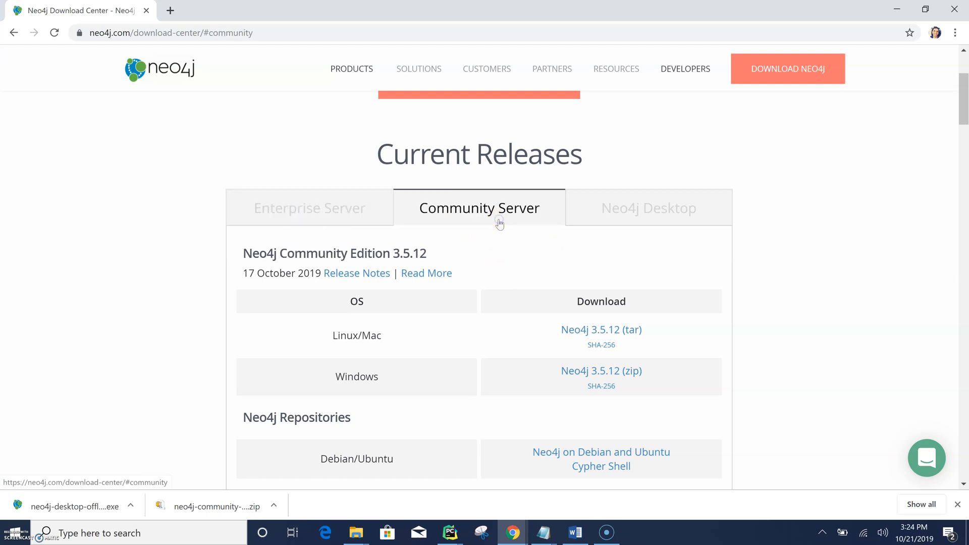
left_click(647, 208)
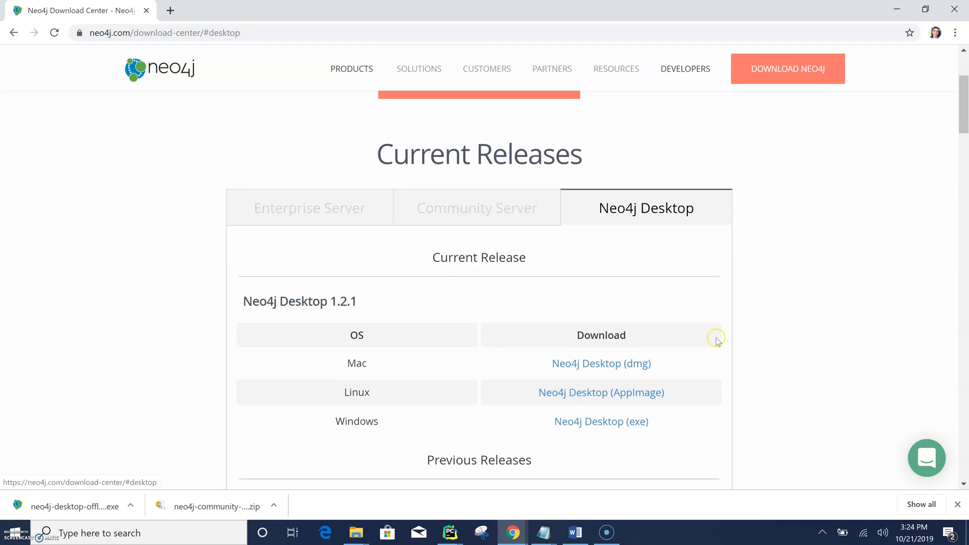
scroll("down", 3)
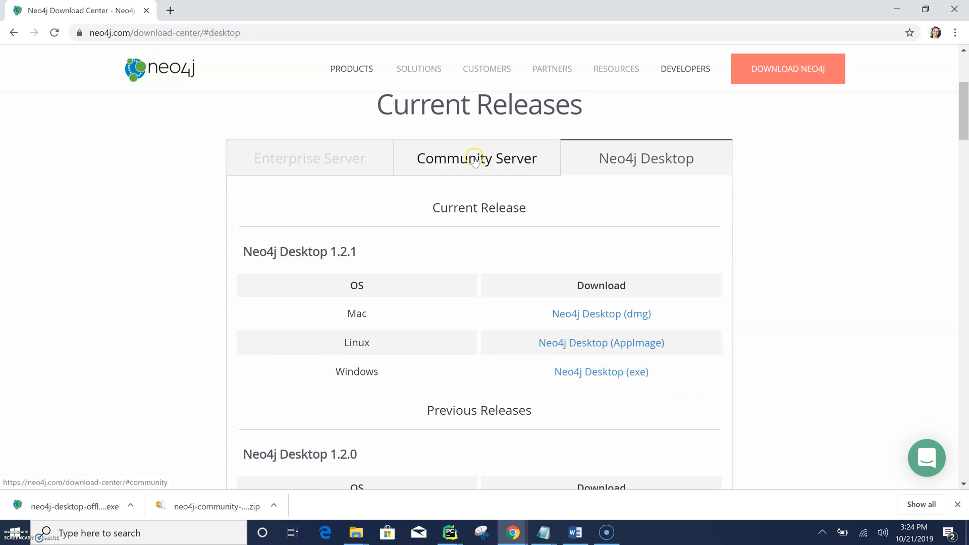
left_click(477, 158)
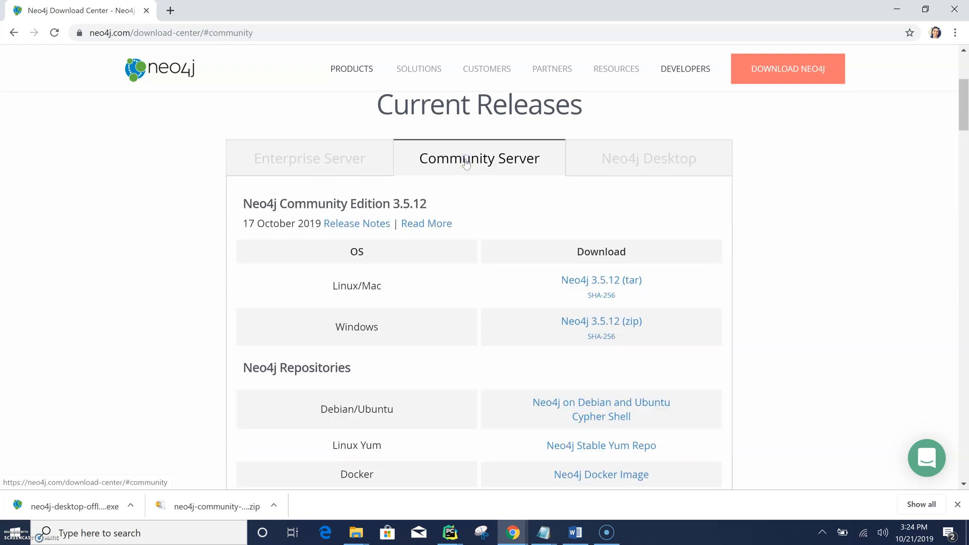
scroll("down", 3)
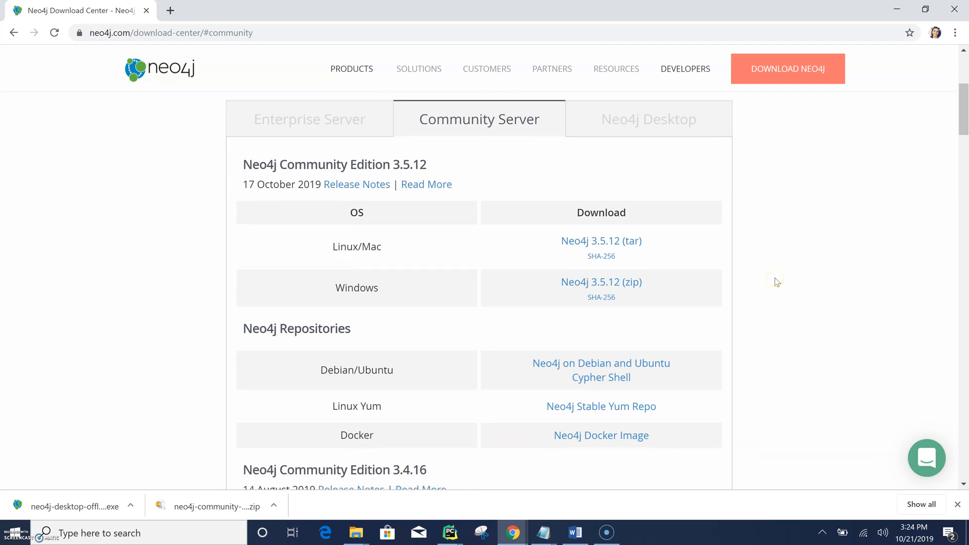
mouse_move(600, 282)
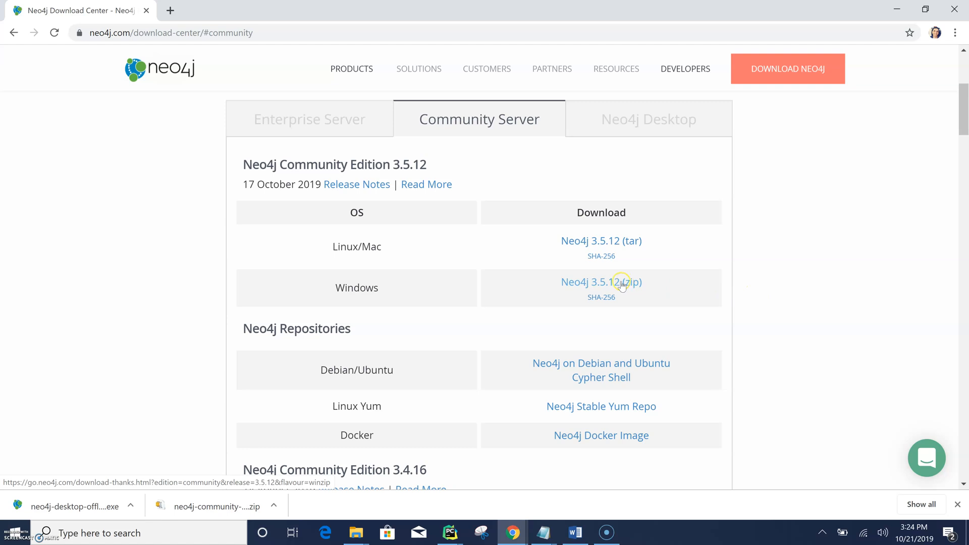
mouse_move(608, 285)
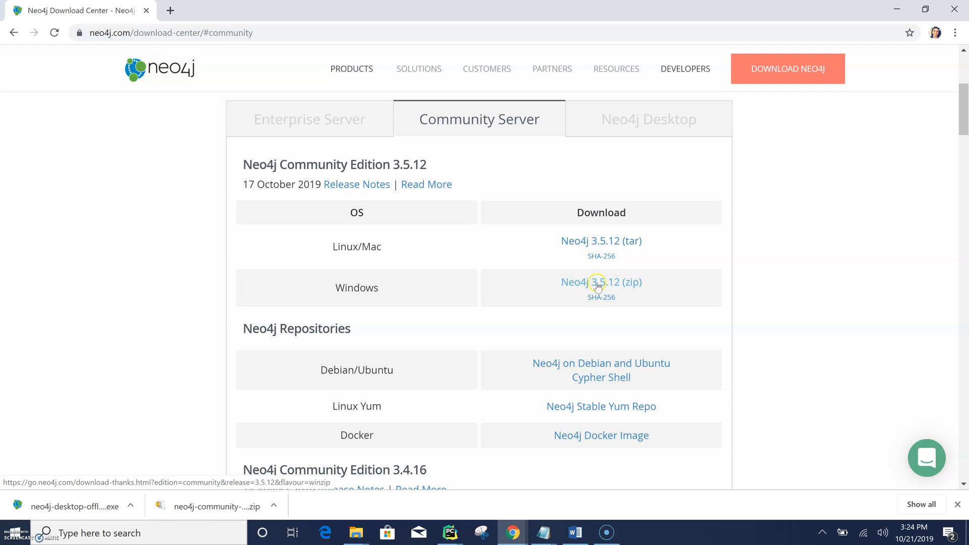
mouse_move(736, 295)
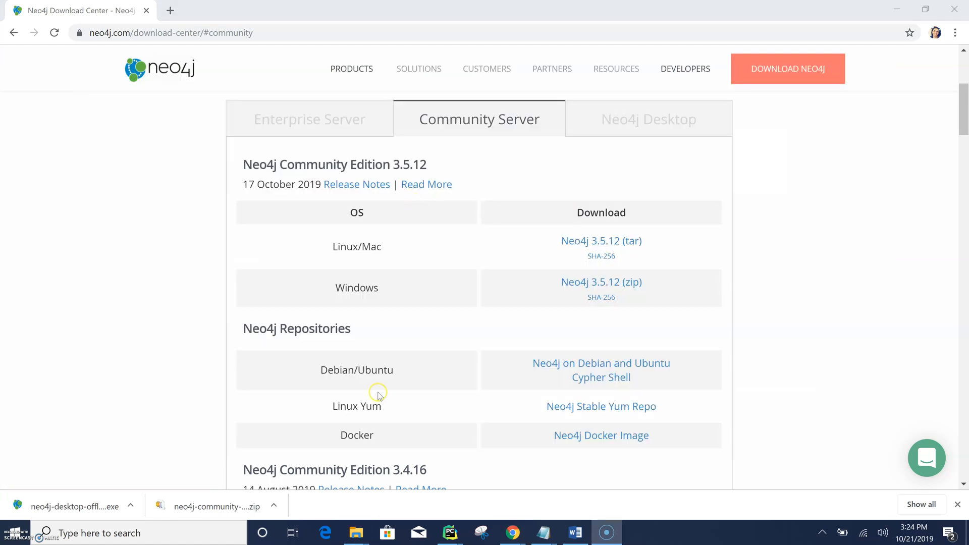
mouse_move(356, 533)
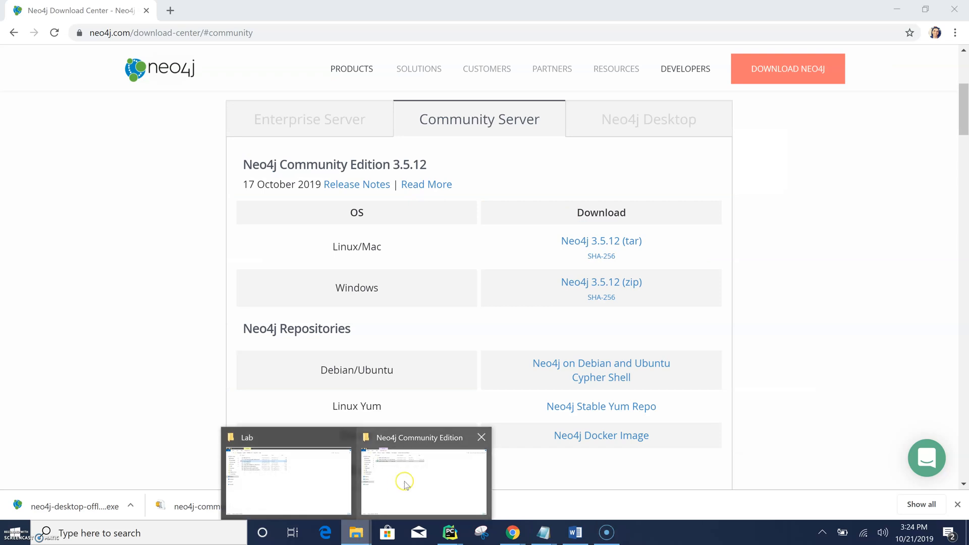
left_click(424, 478)
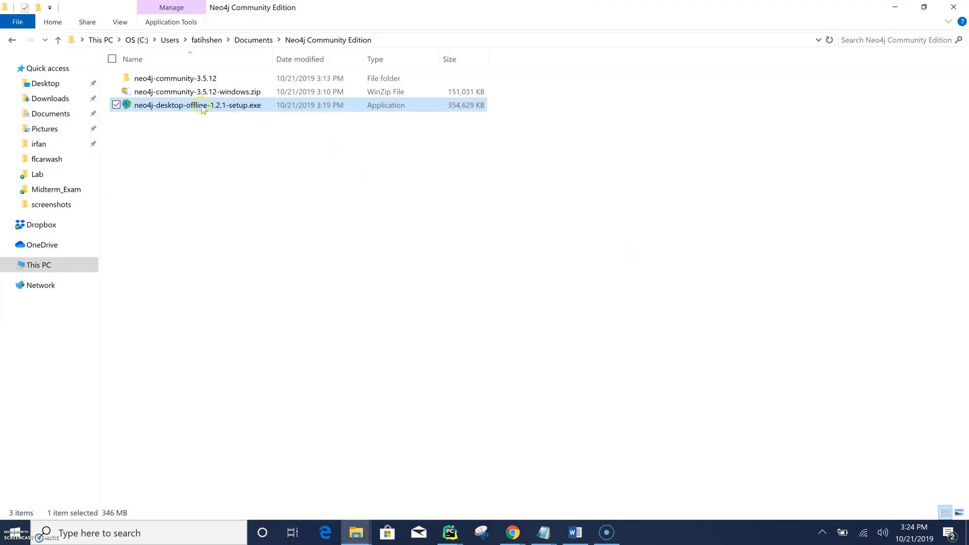
left_click(175, 78)
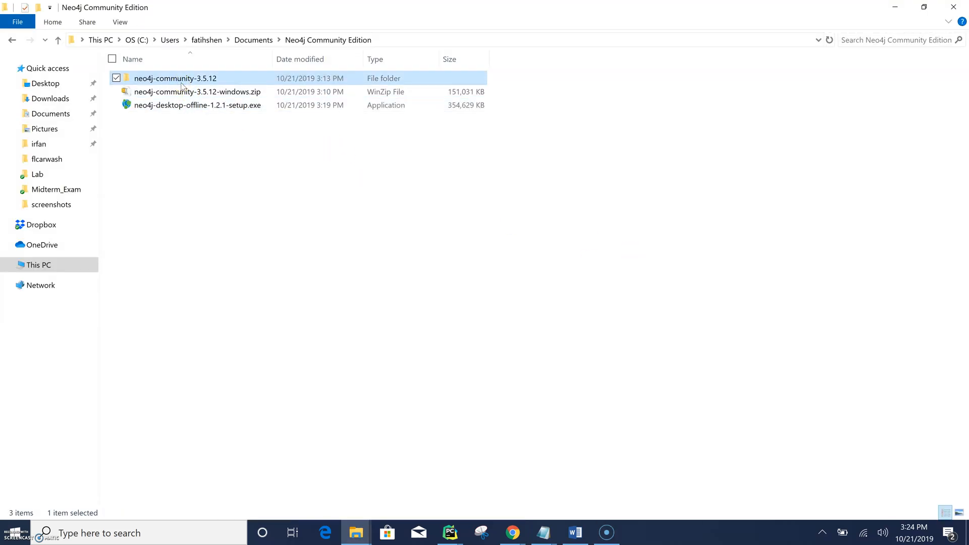
mouse_move(229, 227)
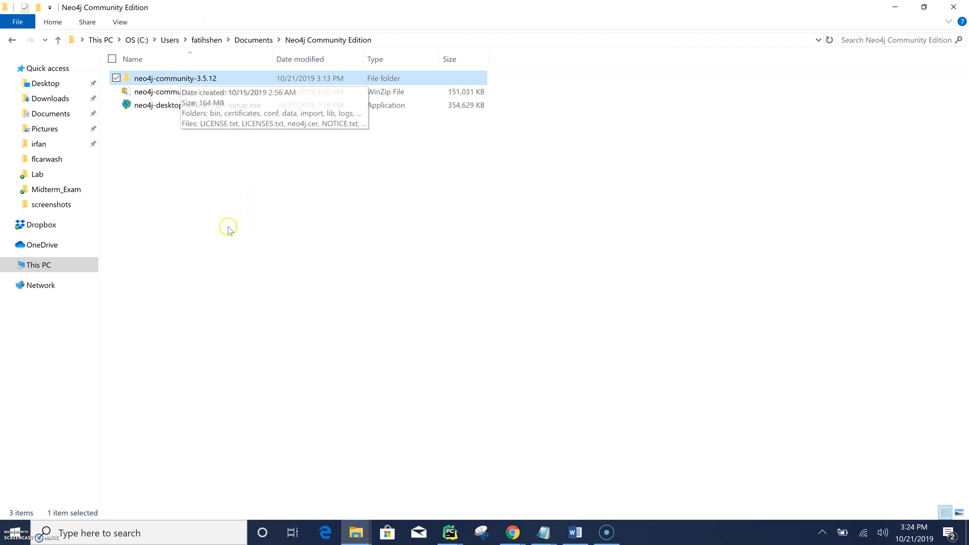
left_click(196, 104)
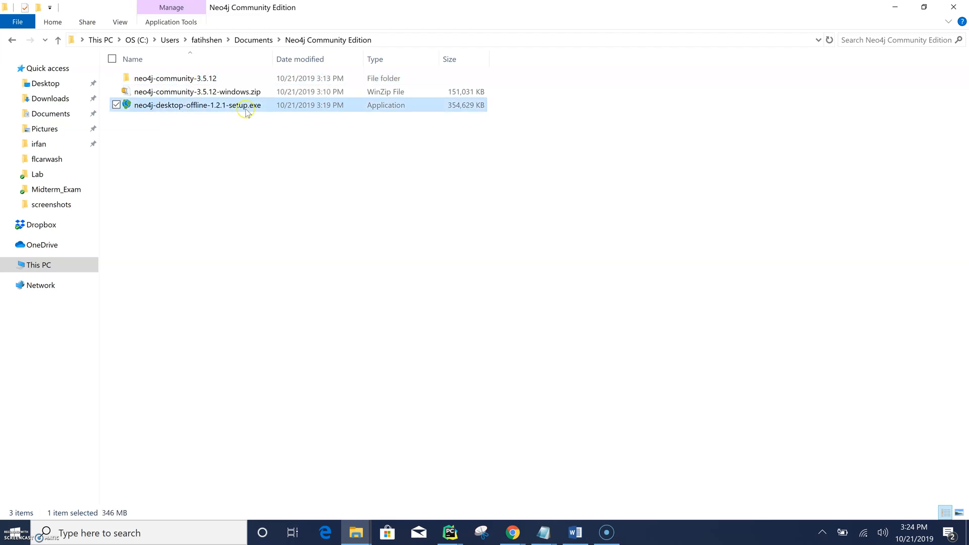
left_click(175, 78)
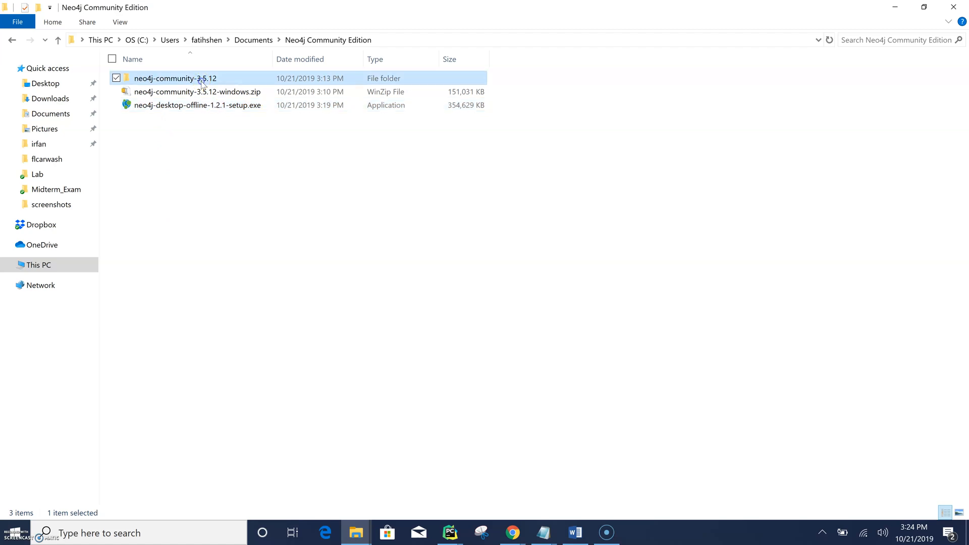
left_click(197, 92)
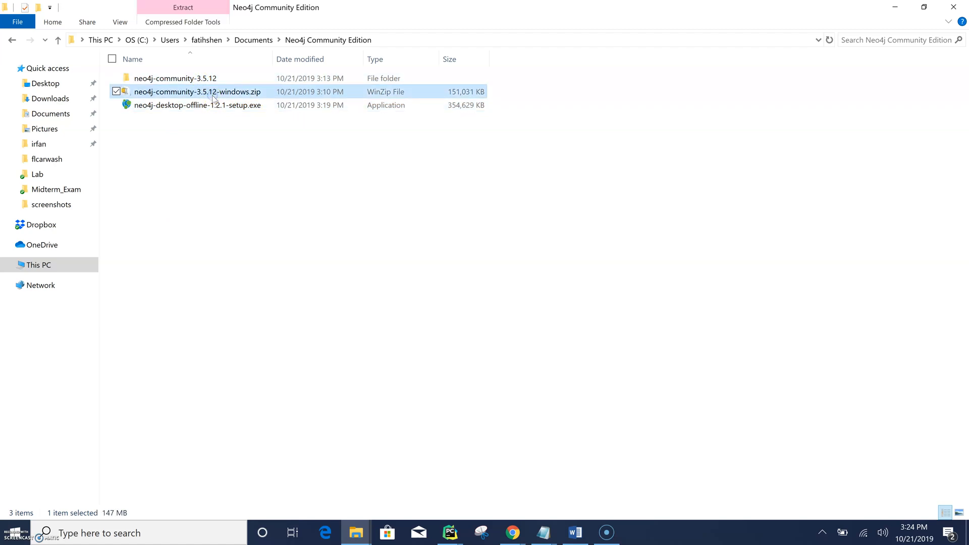
mouse_move(186, 78)
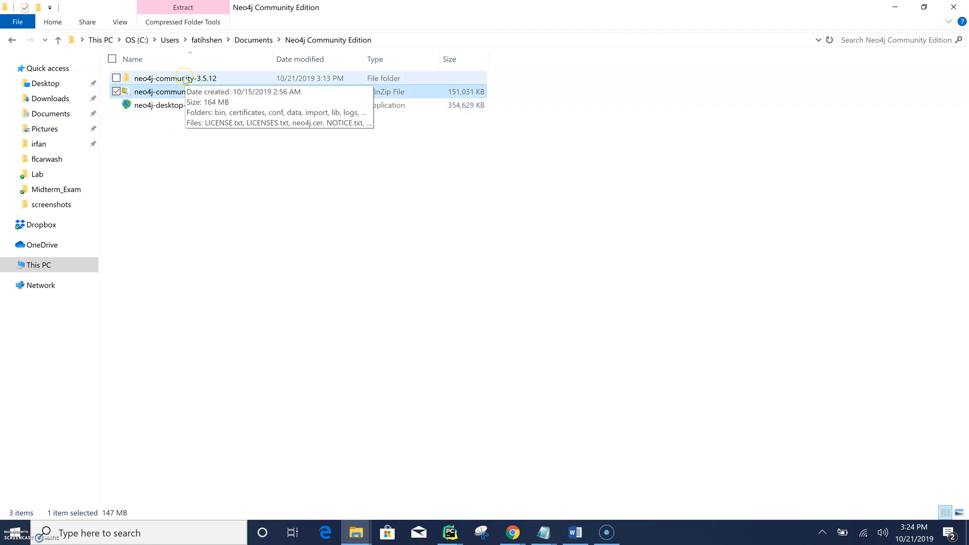
left_click(175, 78)
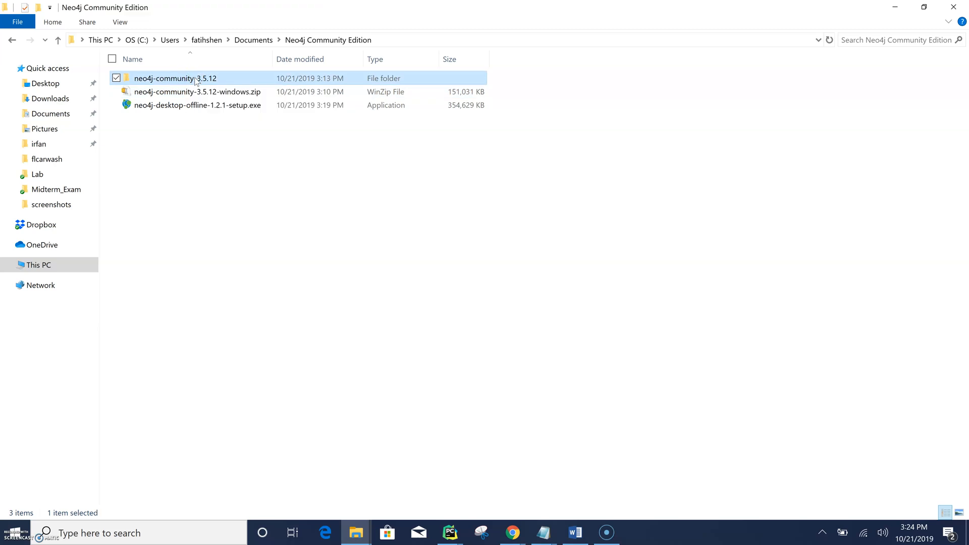
Step: Browse neo4j-community-3.5.12, check its data folder, open bin, and search for cmd
double_click(175, 78)
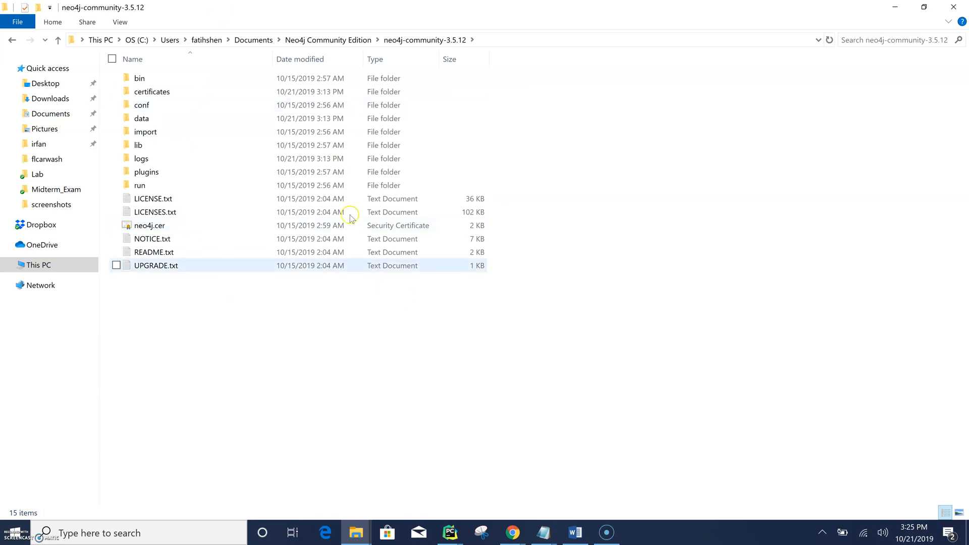
left_click(274, 309)
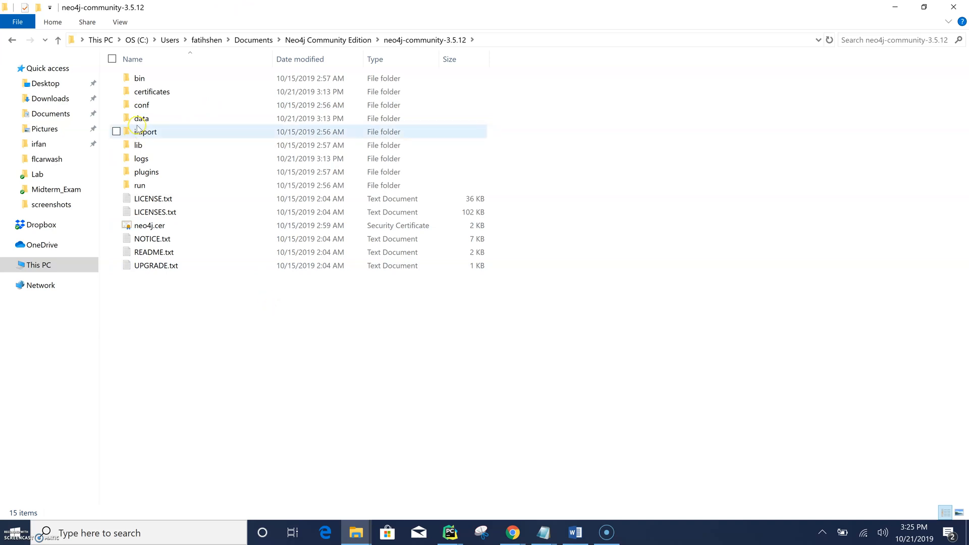
double_click(141, 118)
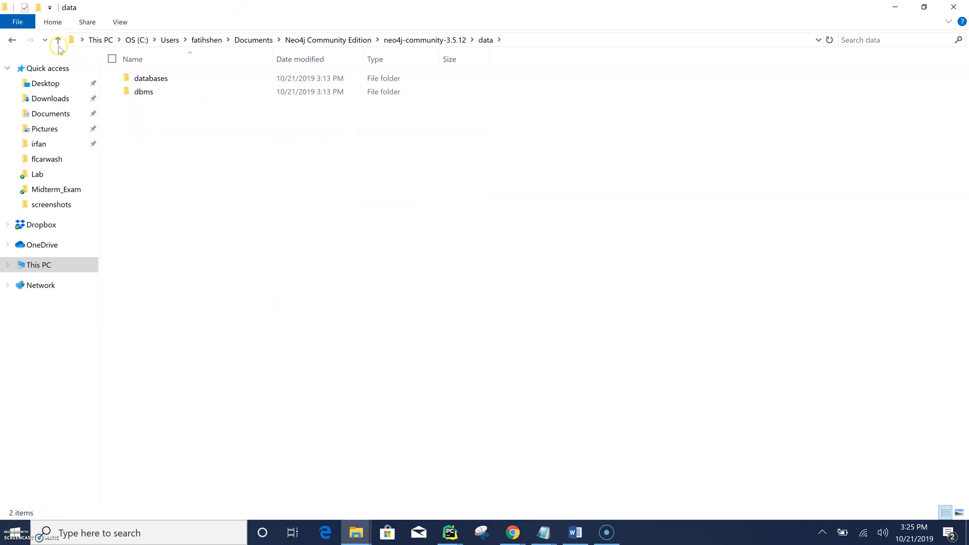
left_click(58, 39)
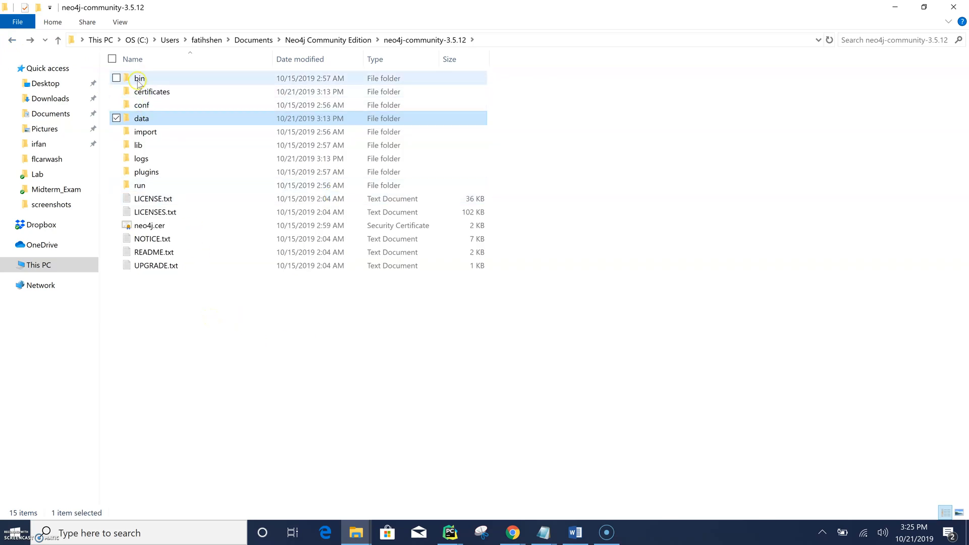
double_click(138, 78)
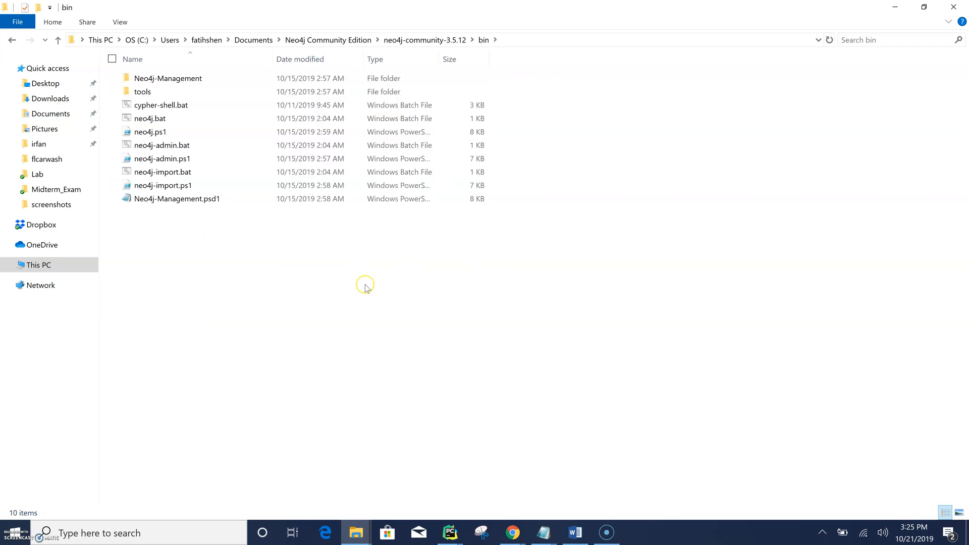
mouse_move(369, 291)
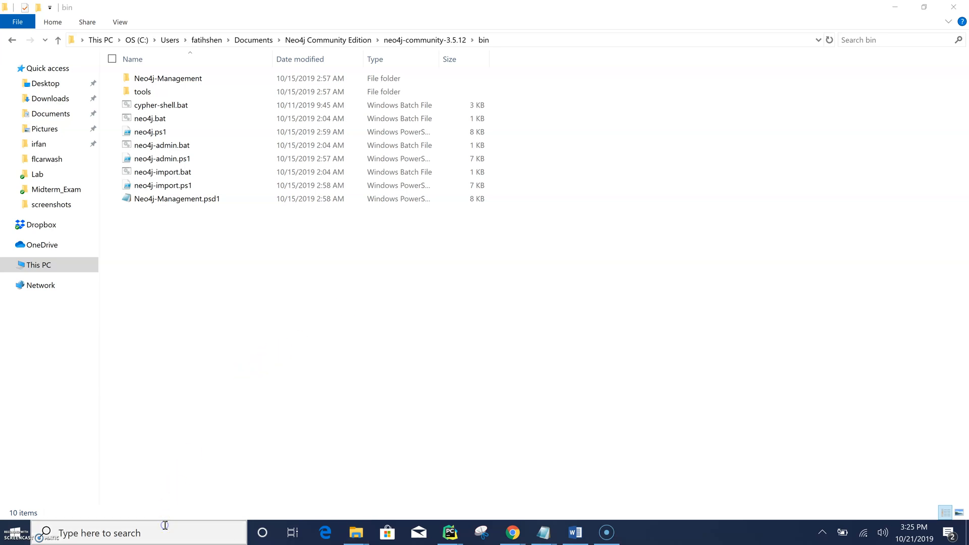
type("cmd")
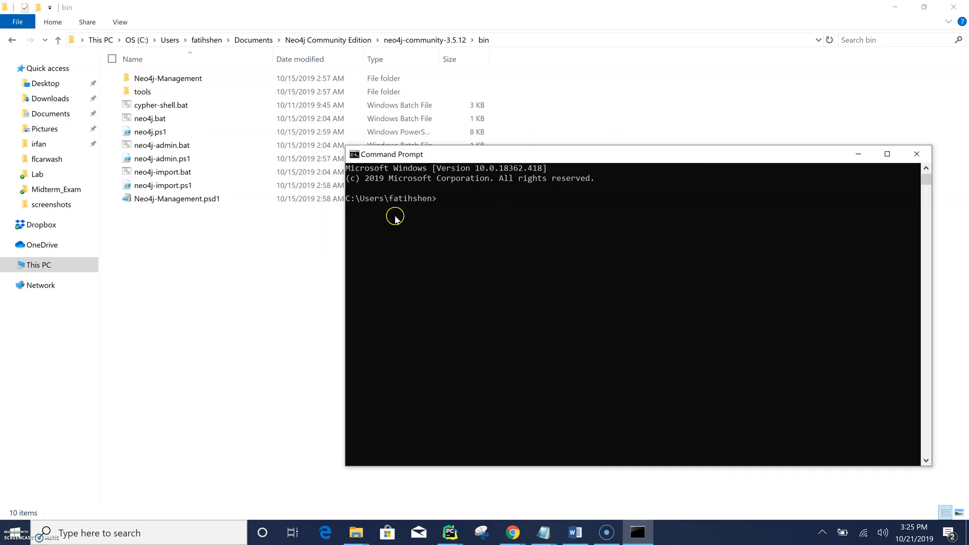
mouse_move(466, 203)
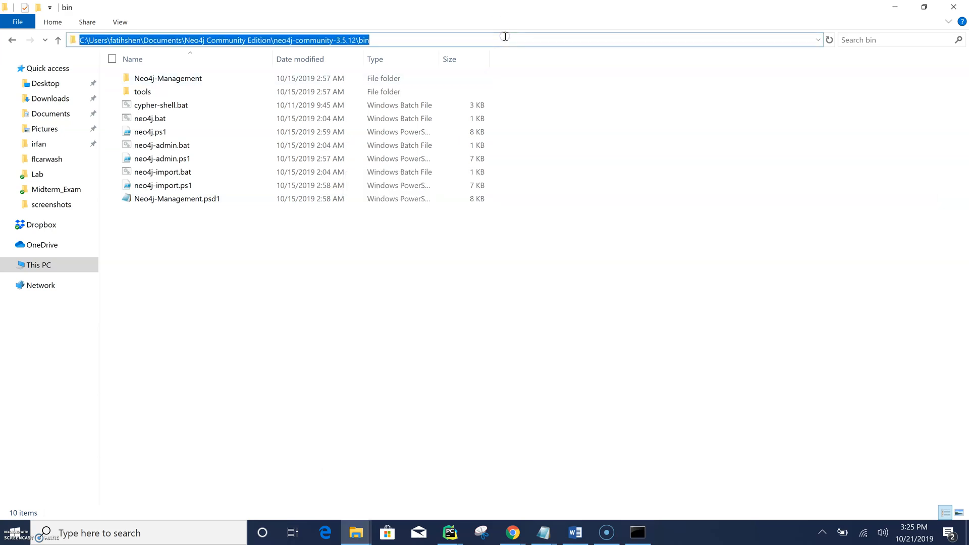
mouse_move(646, 519)
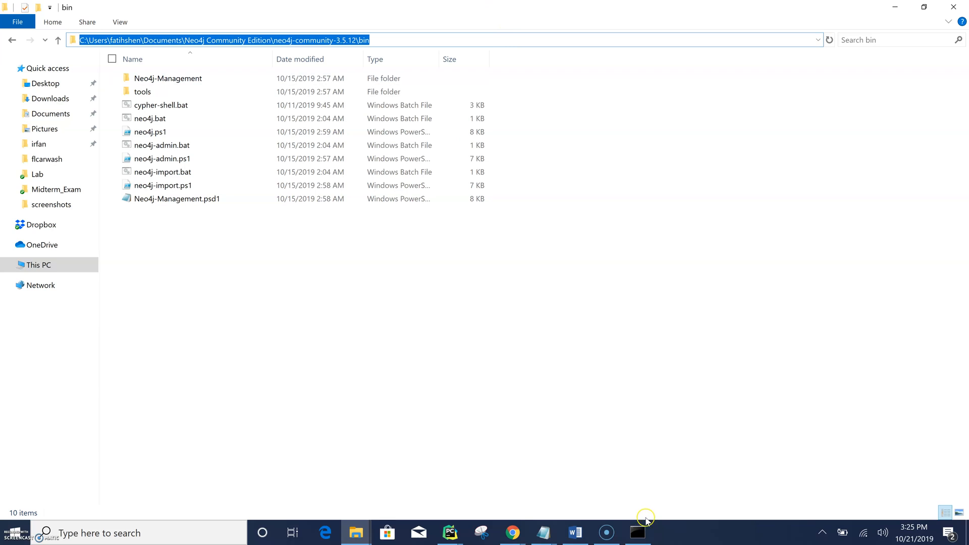
Step: Change the Command Prompt directory to the Neo4j bin folder and list its files
left_click(637, 532)
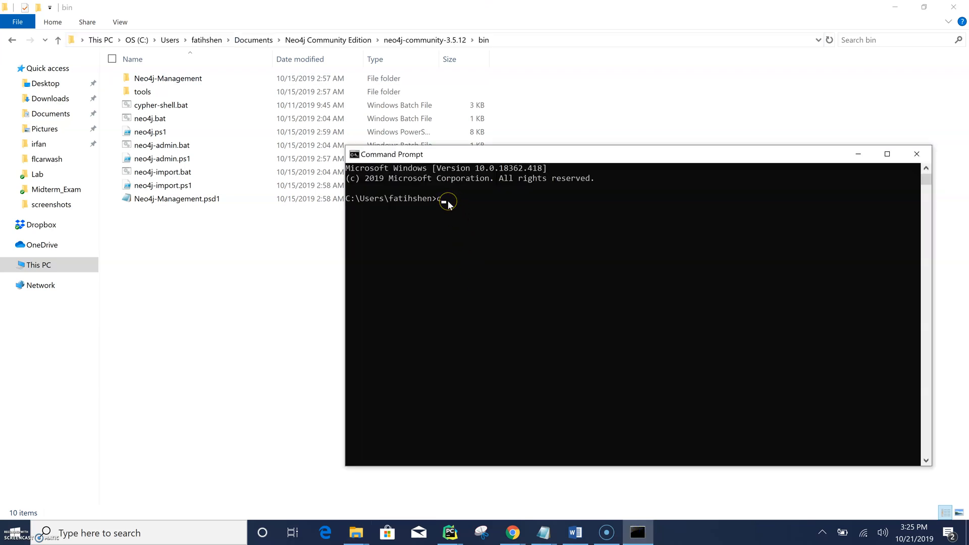
type("cd")
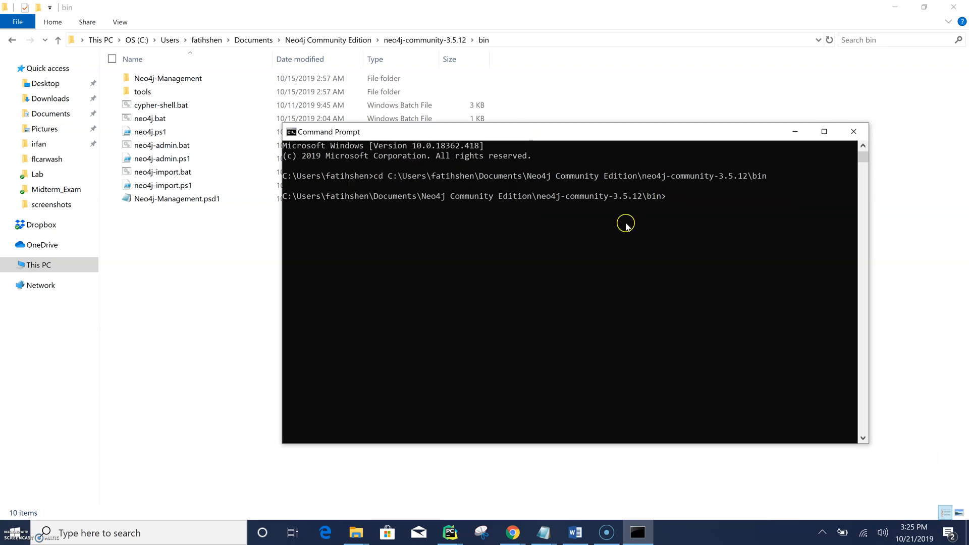
mouse_move(530, 39)
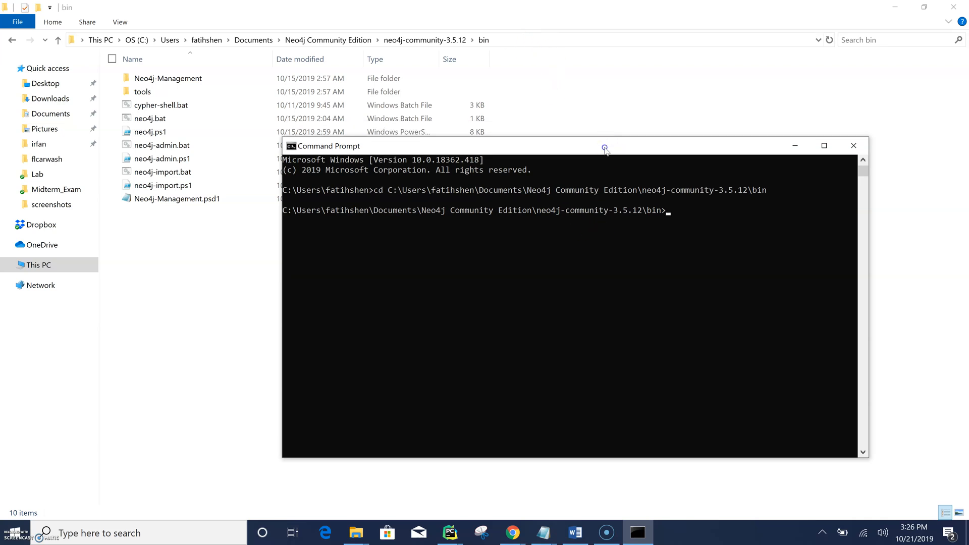
mouse_move(673, 215)
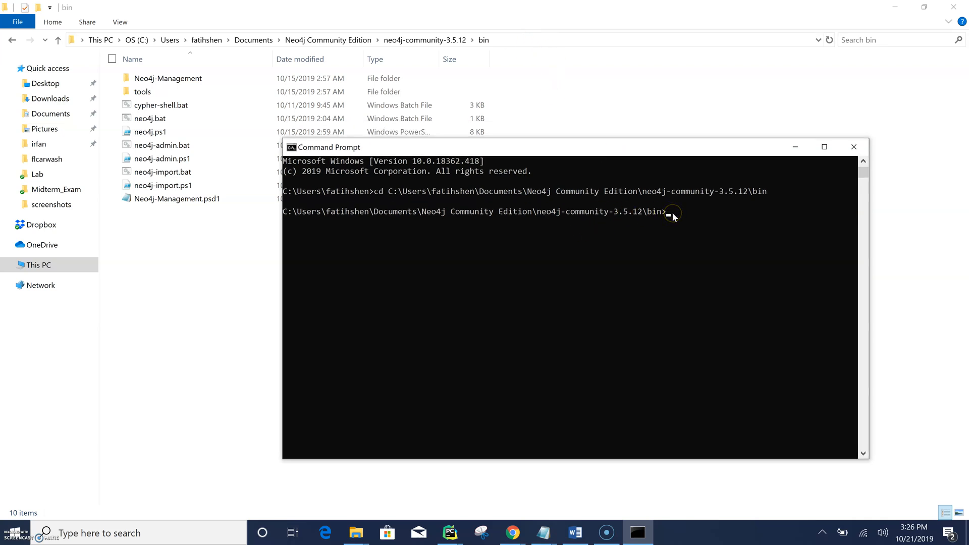
key("Return")
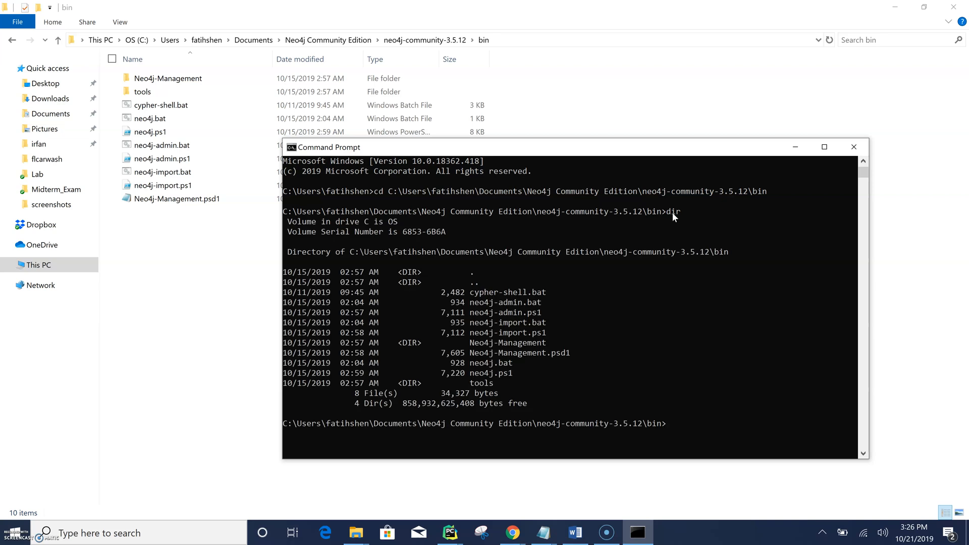
mouse_move(689, 341)
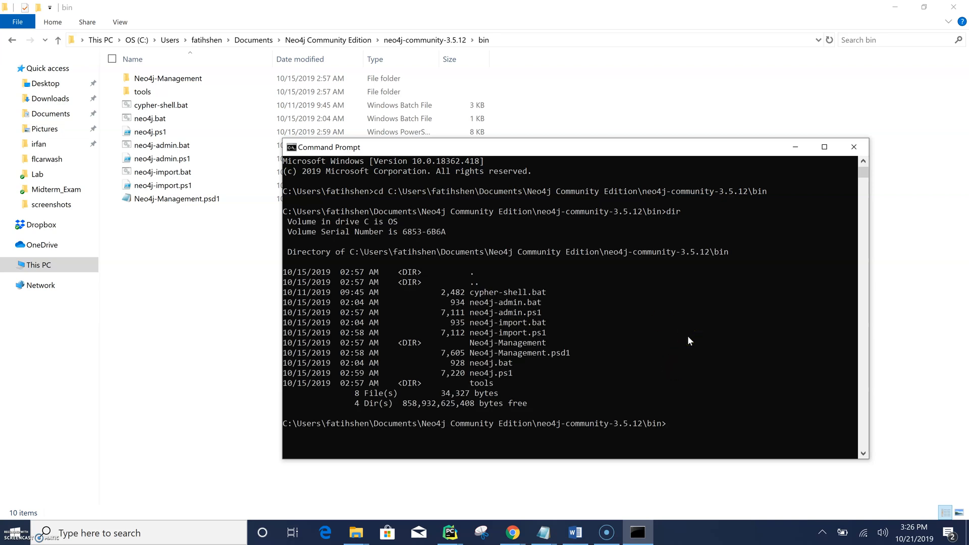
mouse_move(609, 334)
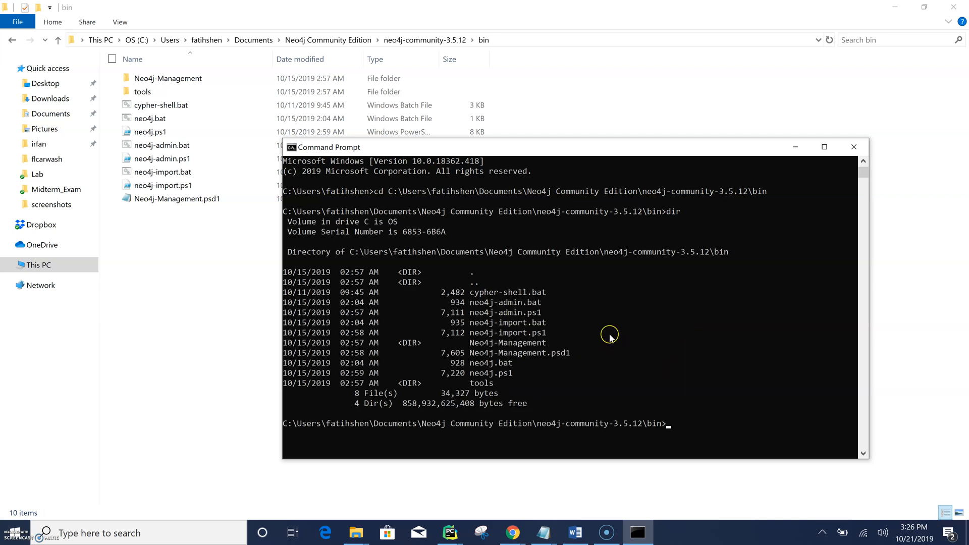
mouse_move(510, 205)
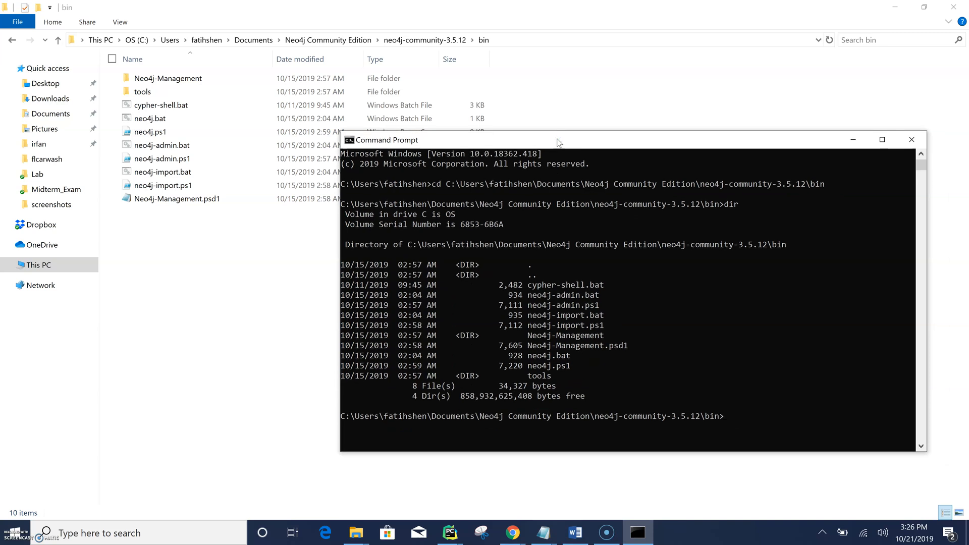
type("neo4j c")
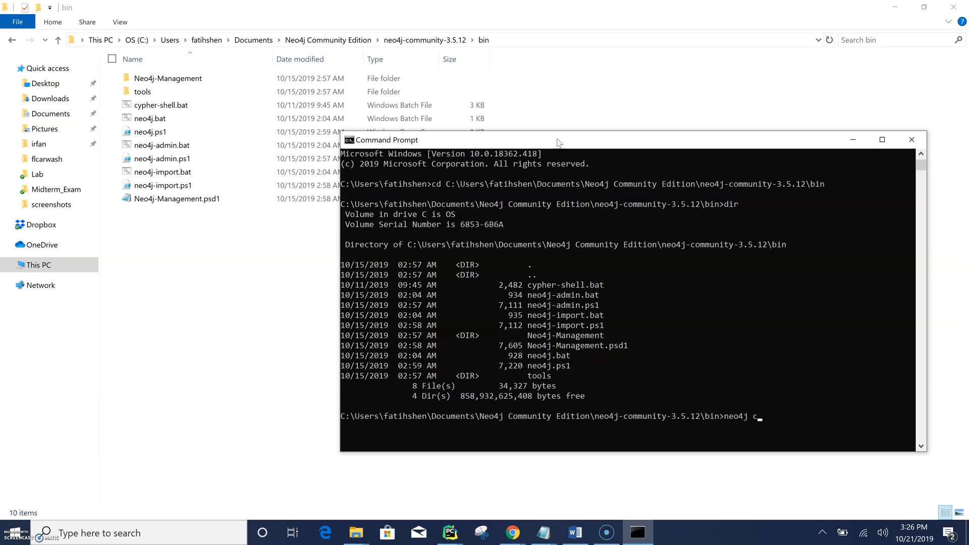
type("onsole")
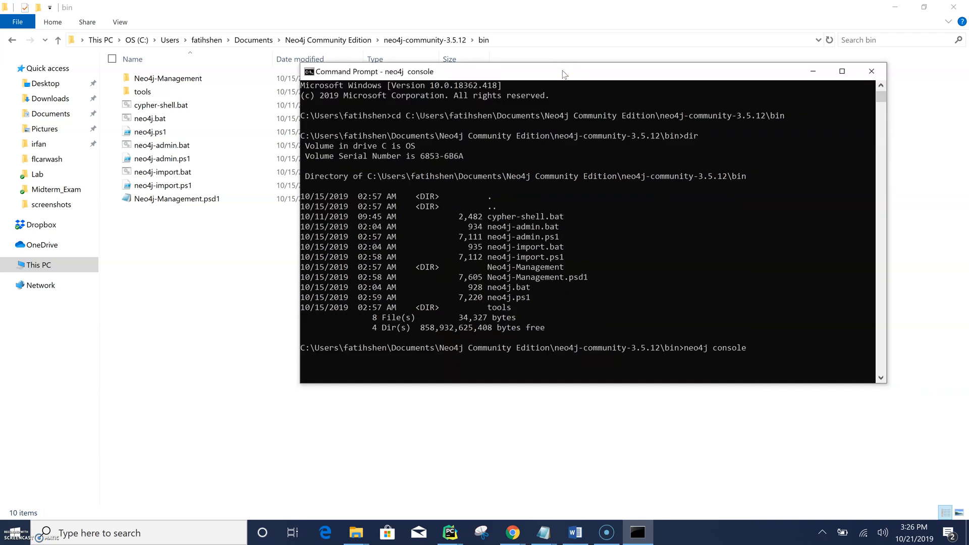
key("Return")
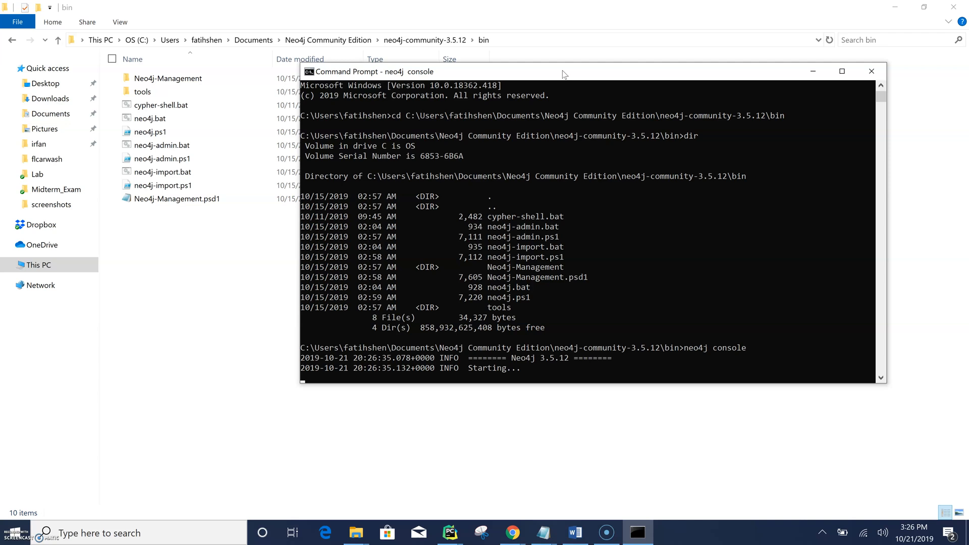
mouse_move(604, 270)
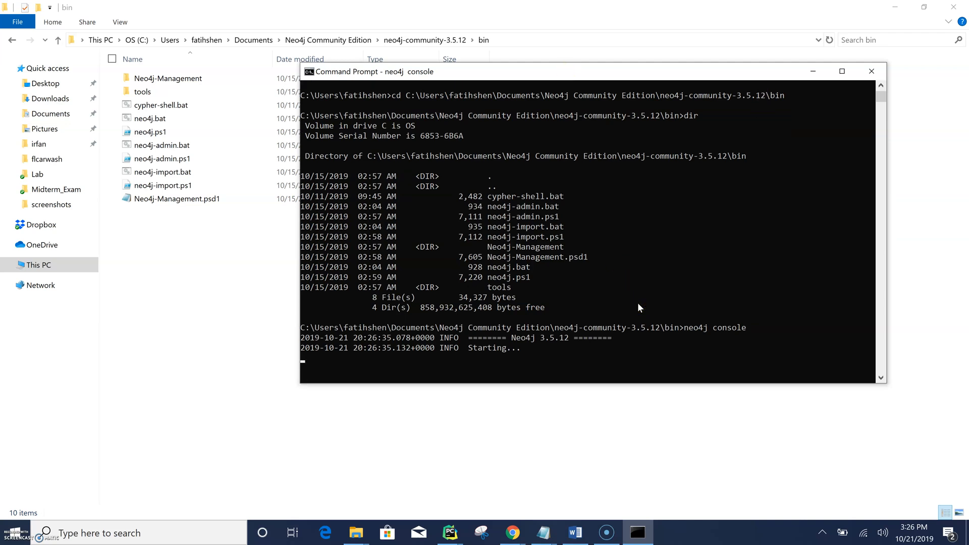
scroll("up", 3)
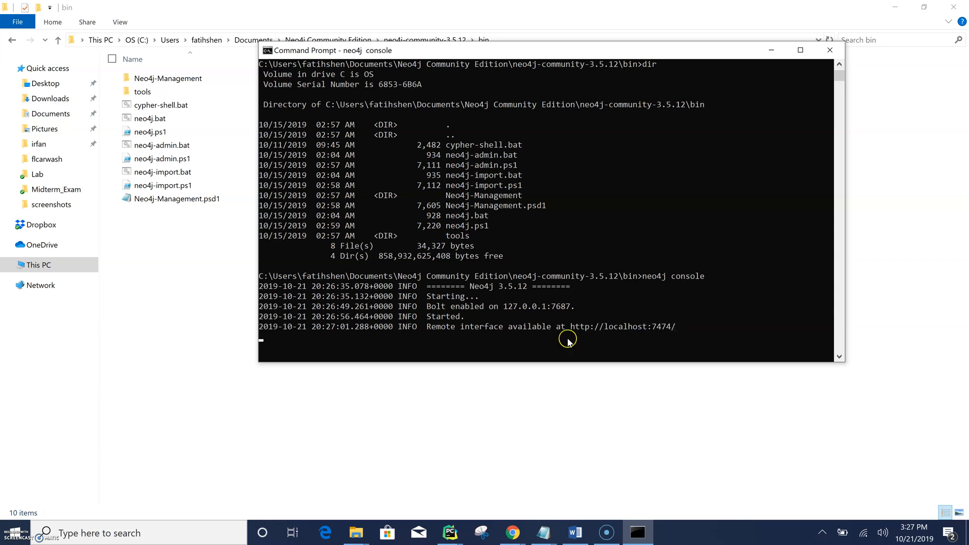
mouse_move(536, 331)
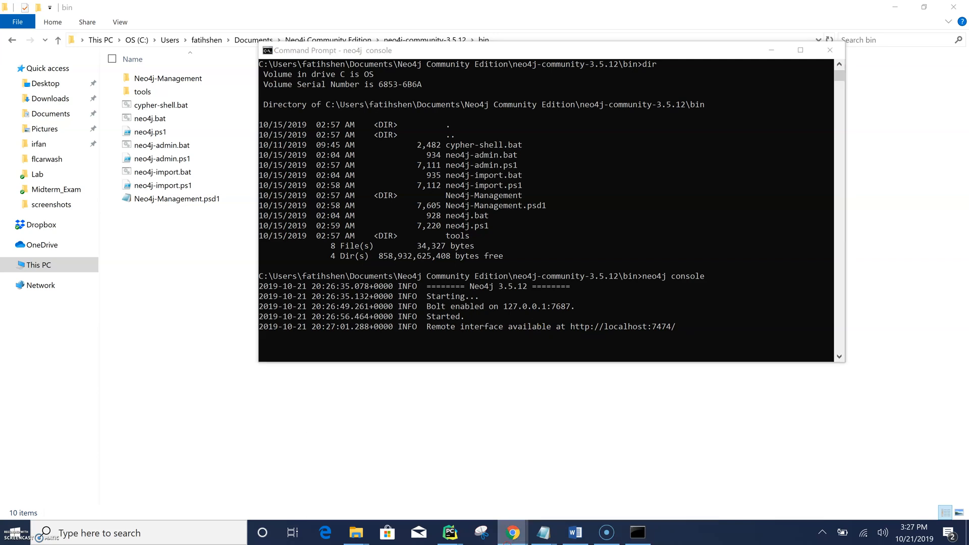
right_click(513, 532)
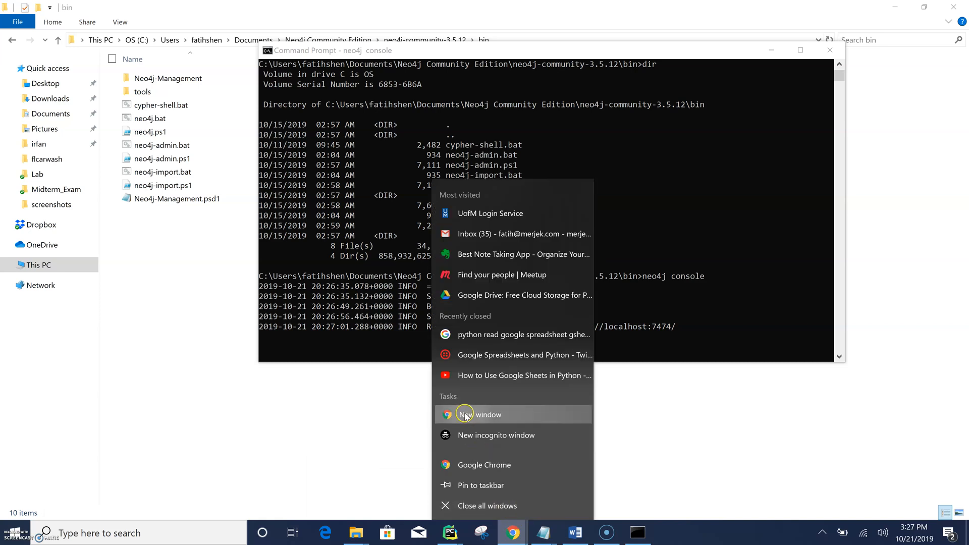
left_click(487, 414)
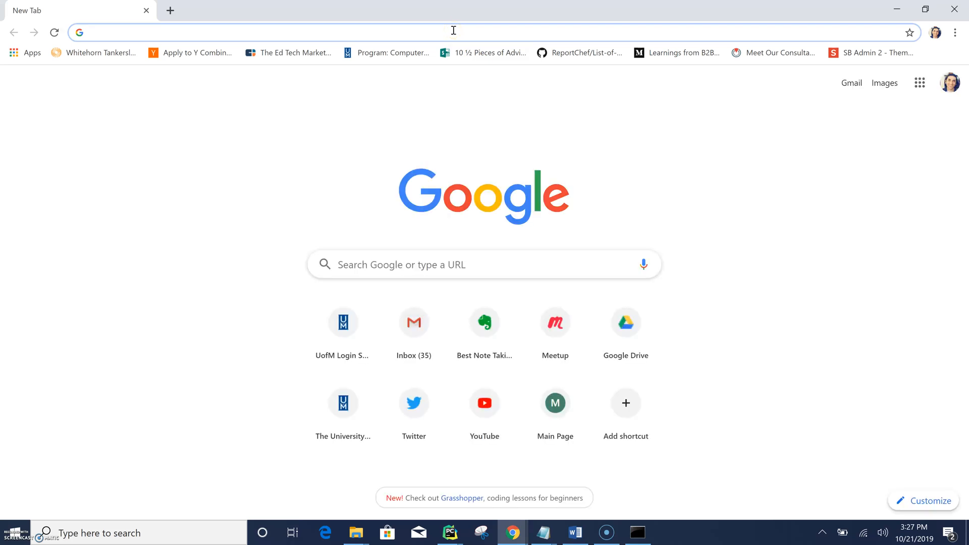
type("http://localhost:7474/")
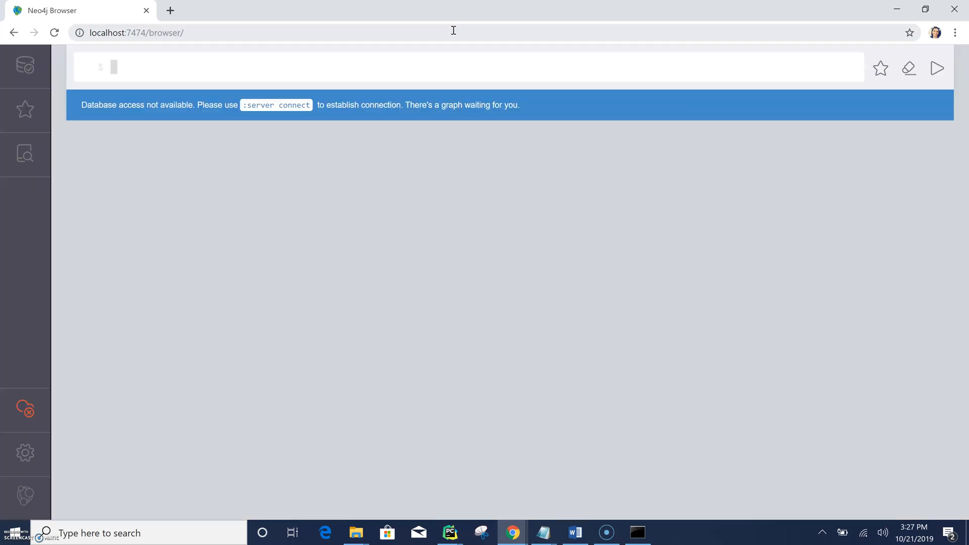
Step: Connect with username neo4j and the default password
left_click(277, 104)
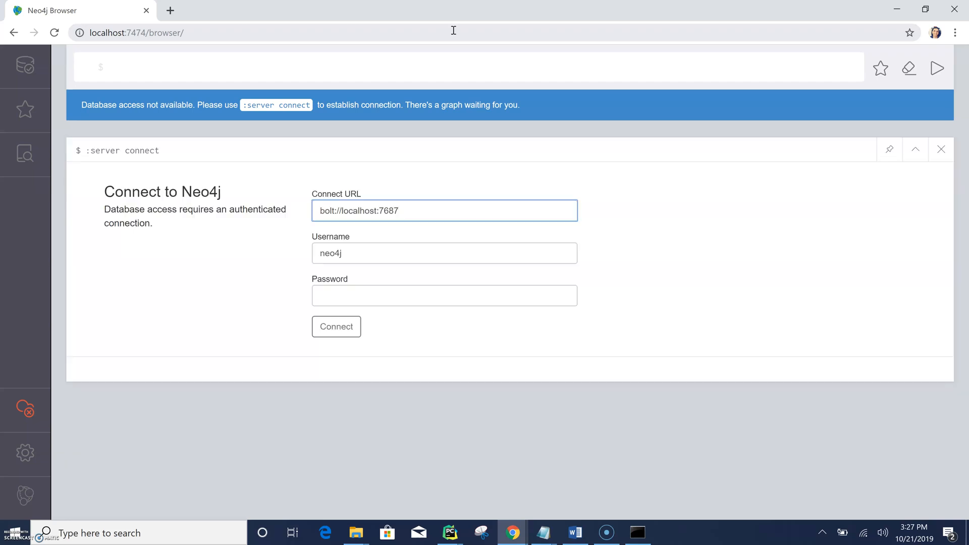
left_click(445, 296)
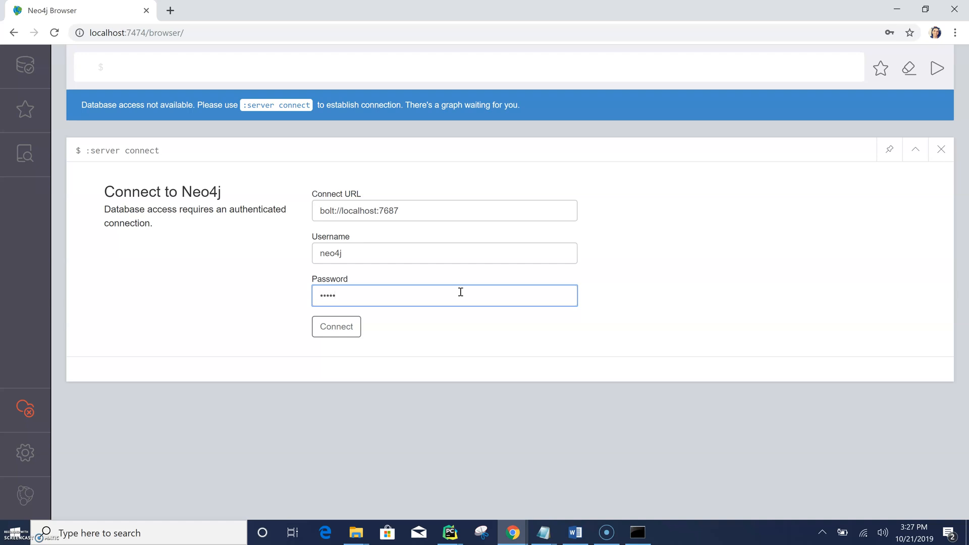
left_click(336, 326)
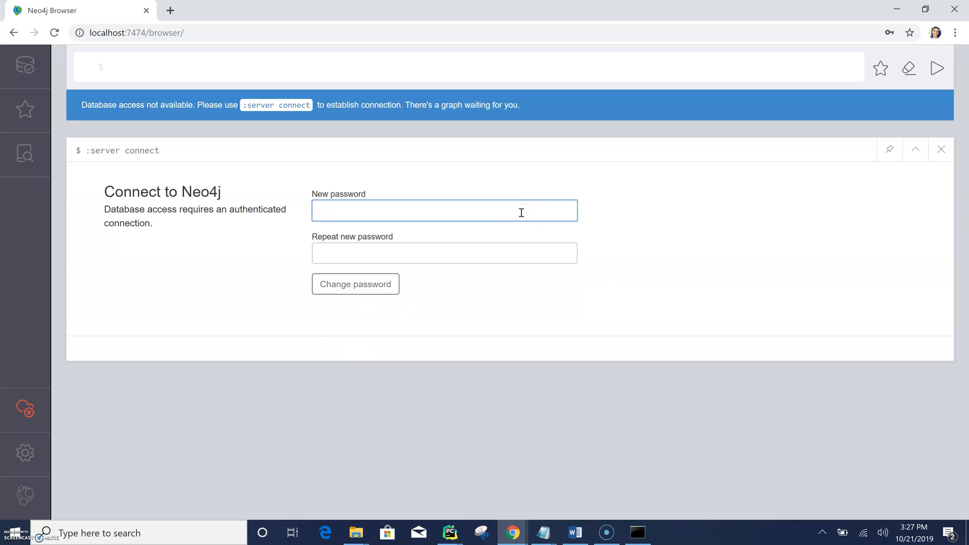
left_click(444, 211)
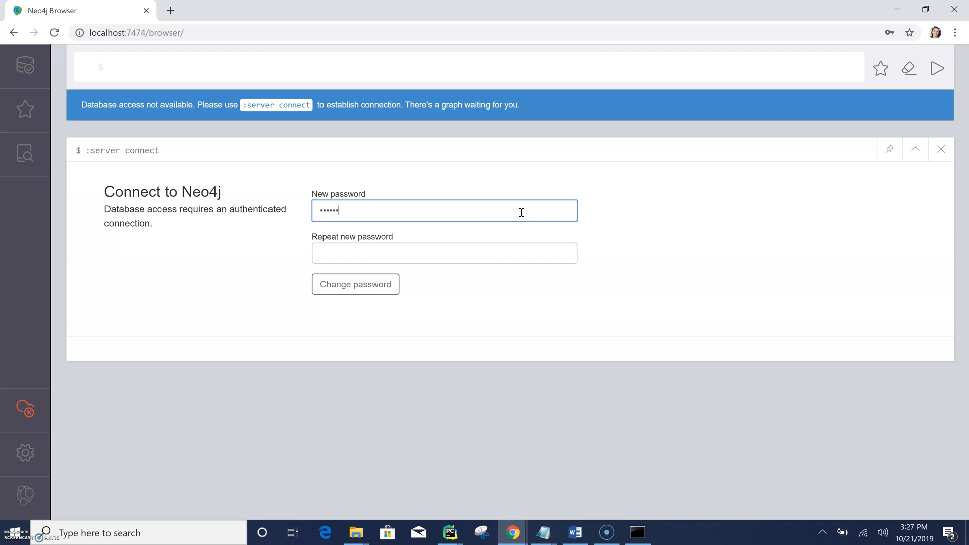
left_click(444, 253)
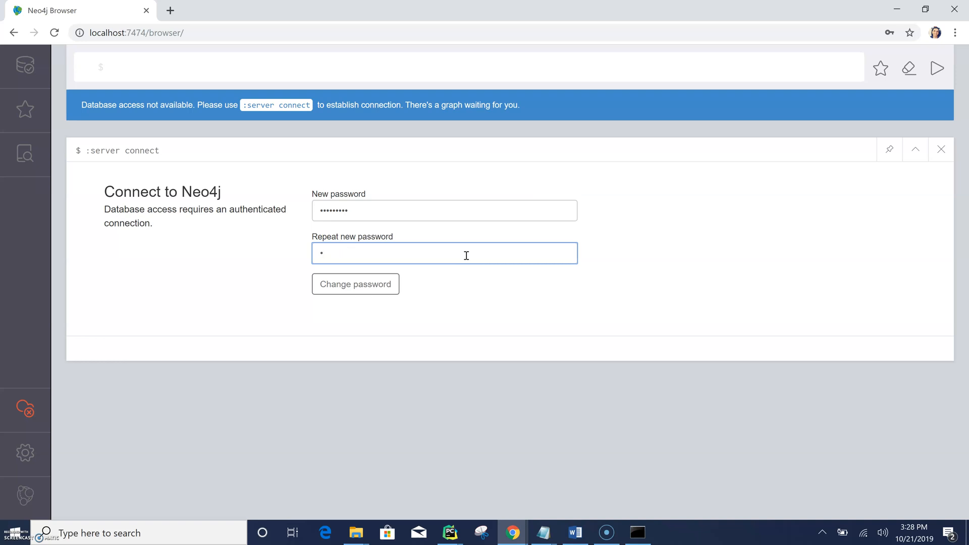
type("password")
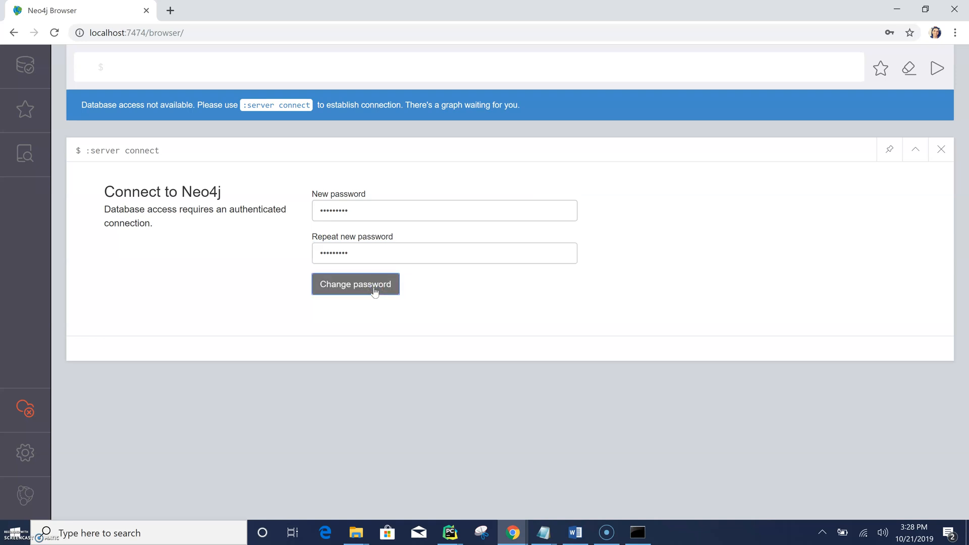
left_click(356, 284)
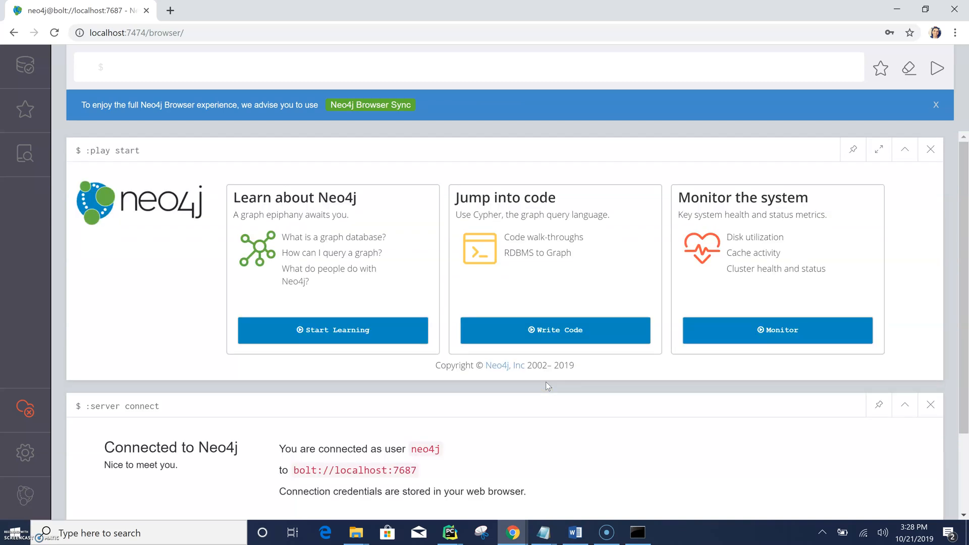
mouse_move(127, 99)
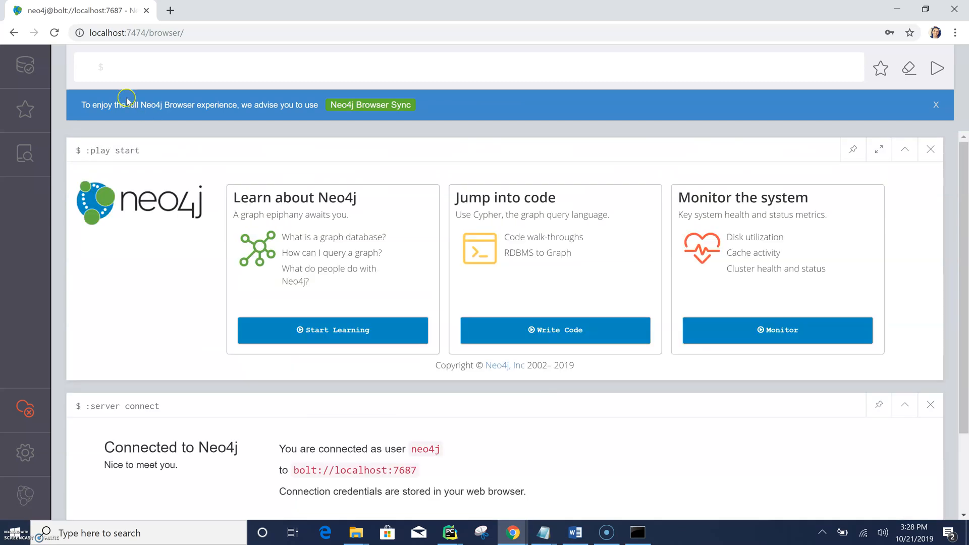
Step: View the Database Information panel, showing no labels, relationships or property keys yet
left_click(25, 65)
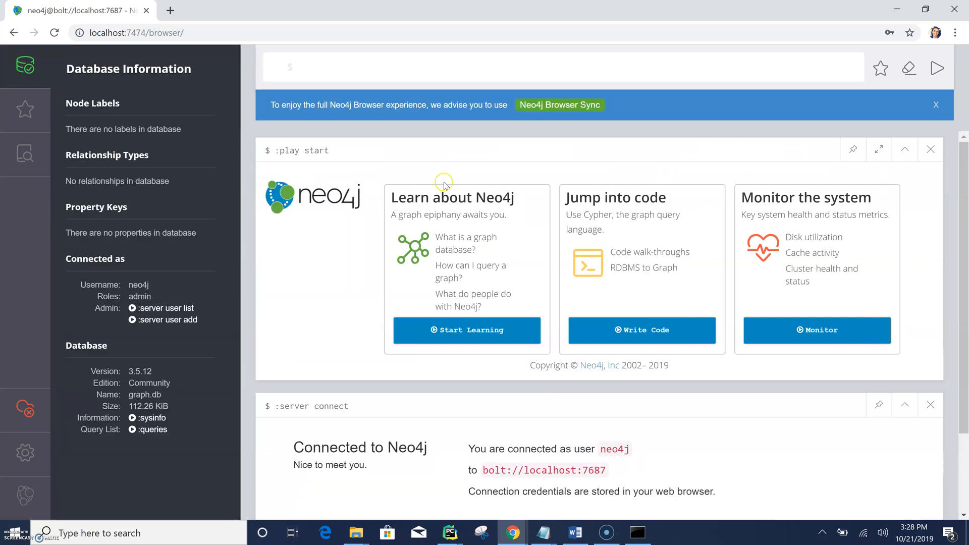
mouse_move(567, 186)
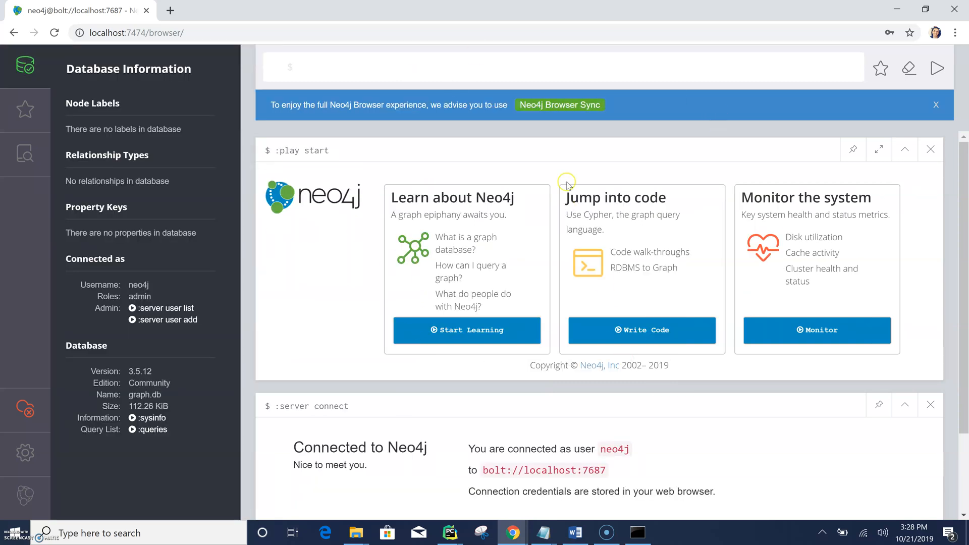
mouse_move(239, 266)
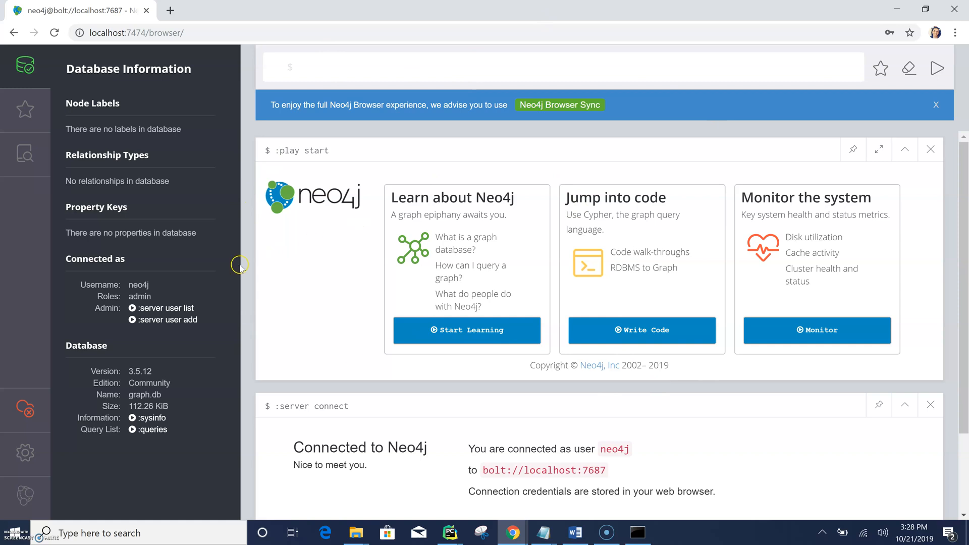
mouse_move(112, 221)
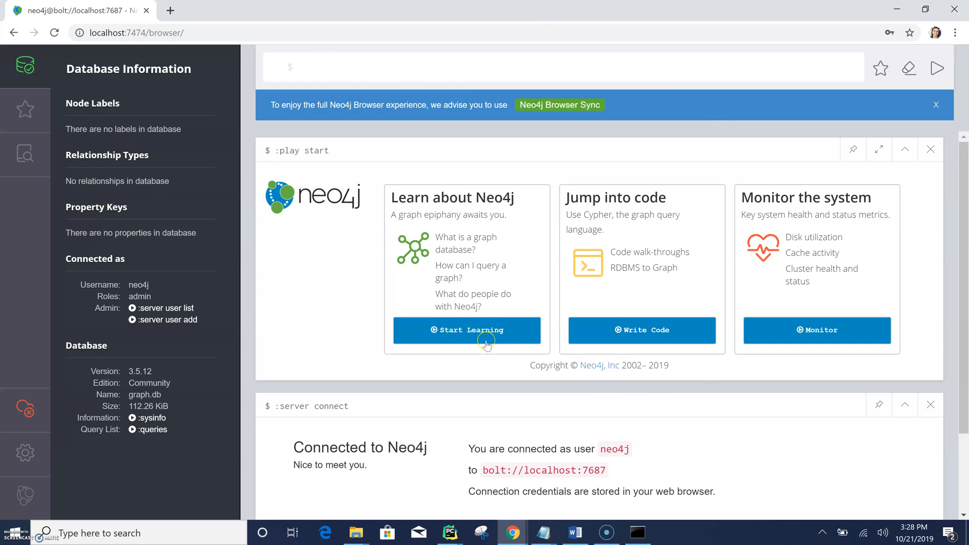
mouse_move(656, 267)
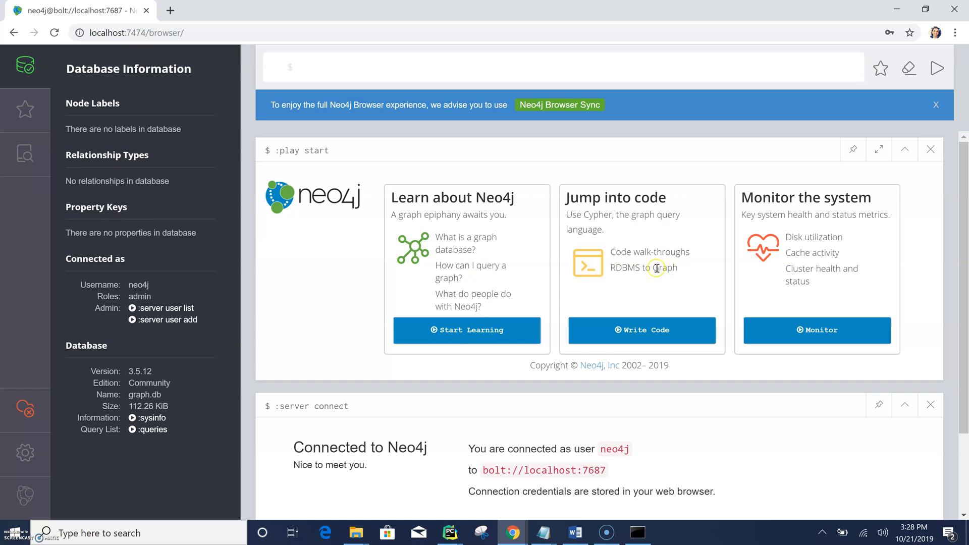
mouse_move(441, 254)
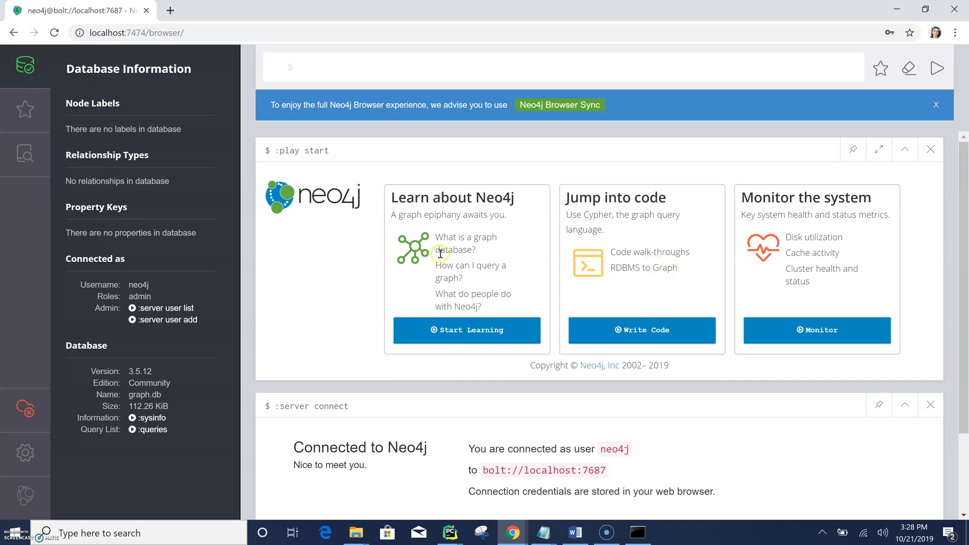
scroll("down", 3)
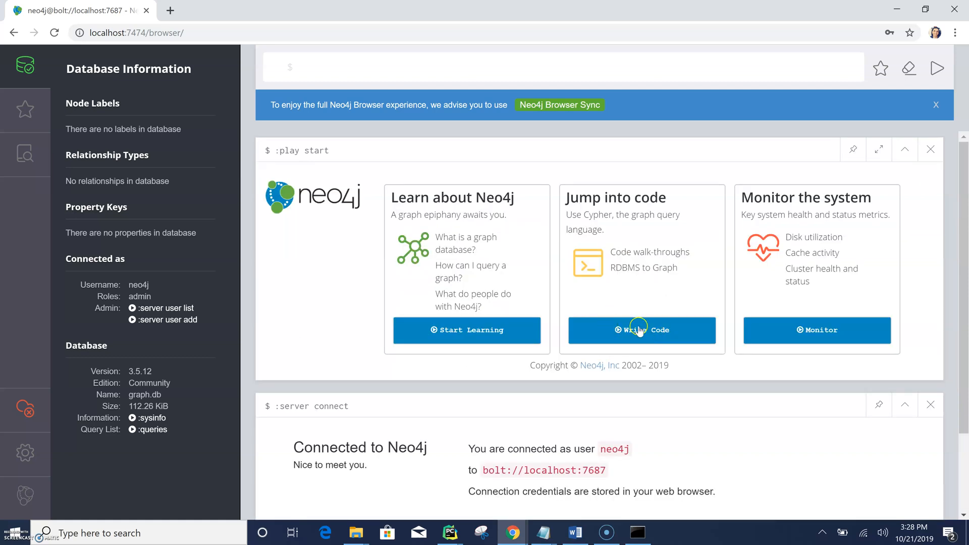
Step: Load the Movie Graph guide's CREATE script into the query editor from the example graph guides
left_click(641, 329)
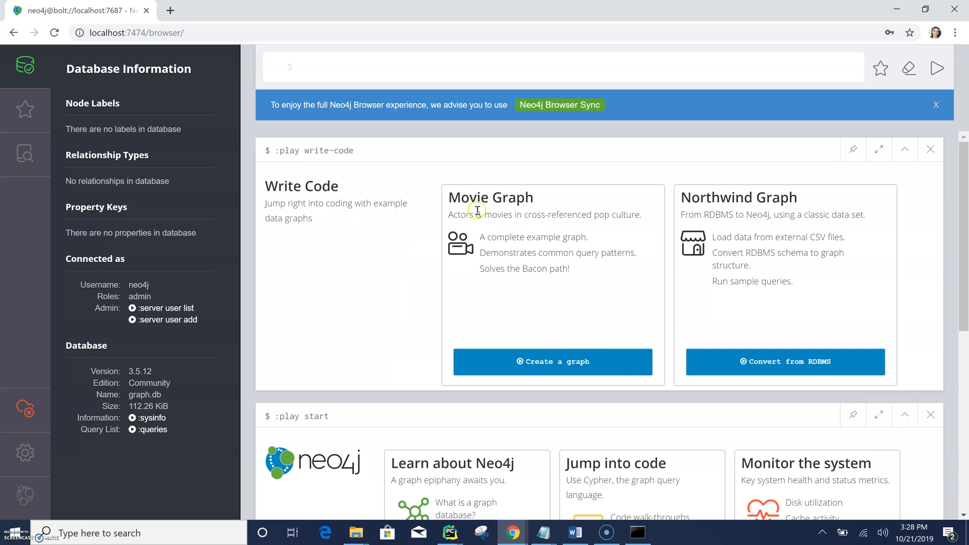
mouse_move(524, 292)
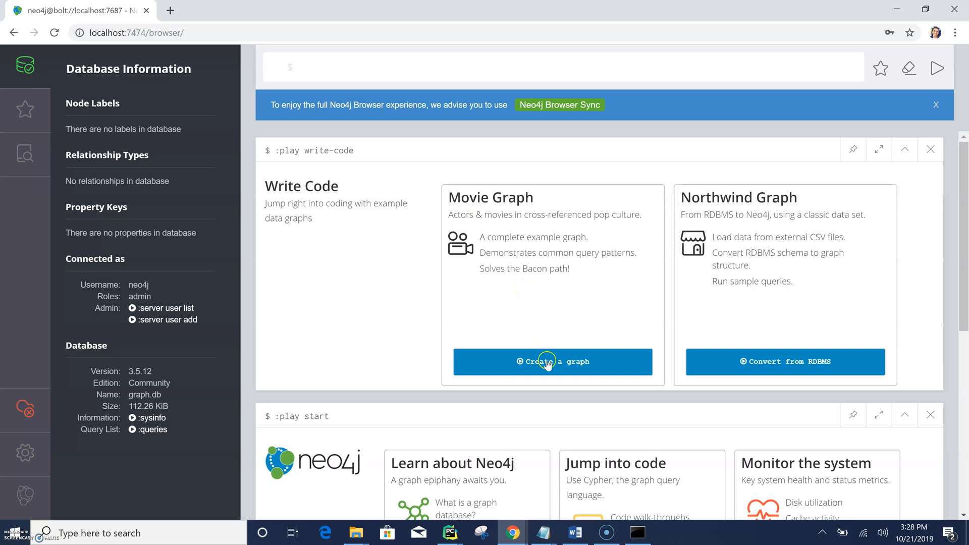
left_click(551, 361)
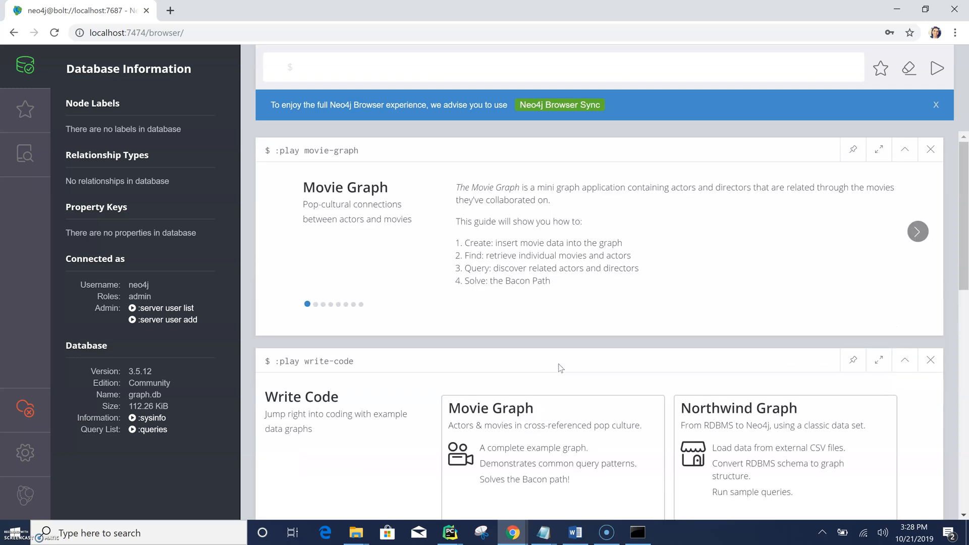
mouse_move(658, 280)
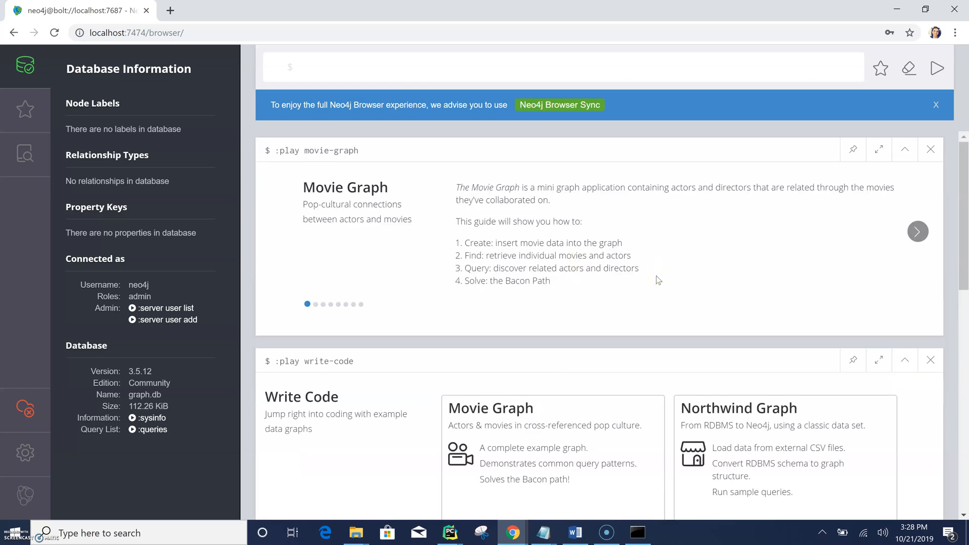
left_click(918, 231)
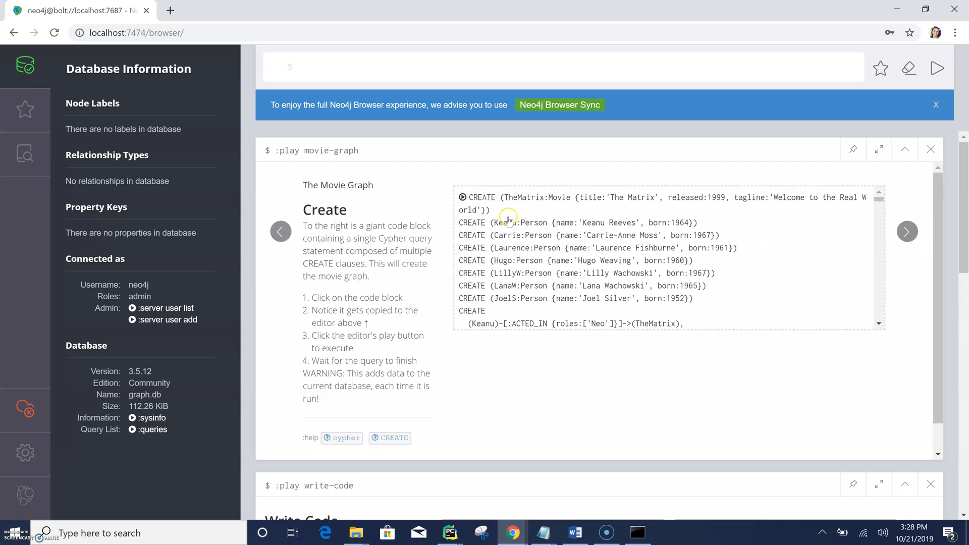
scroll("down", 3)
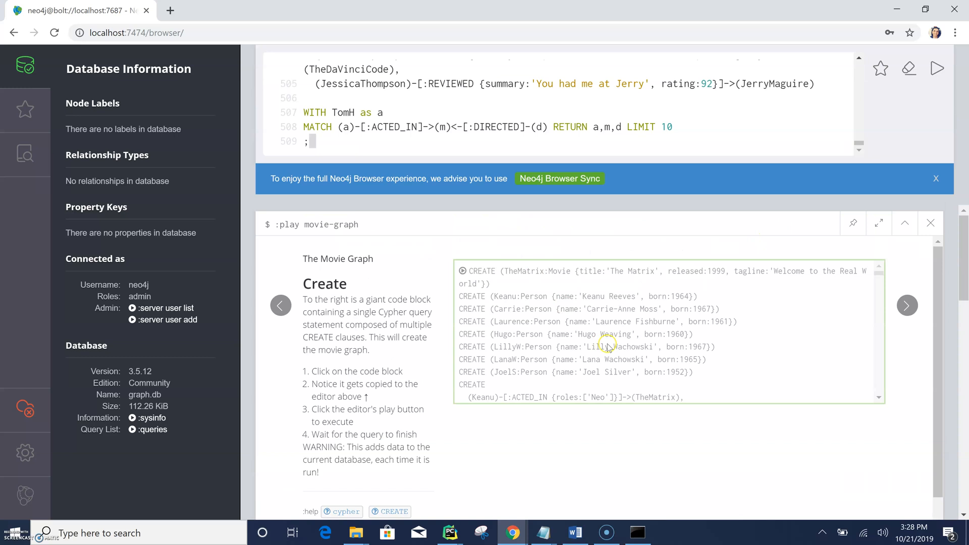
mouse_move(825, 129)
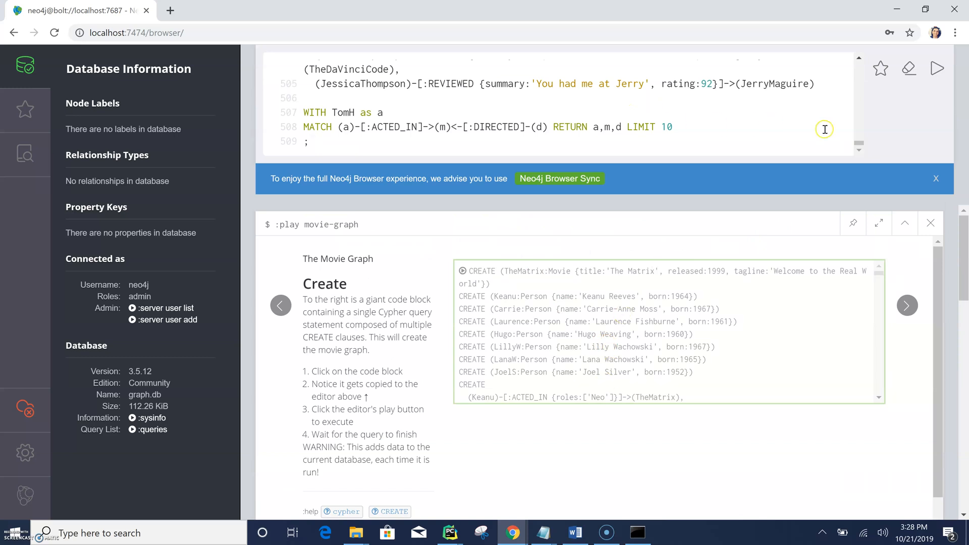
mouse_move(553, 115)
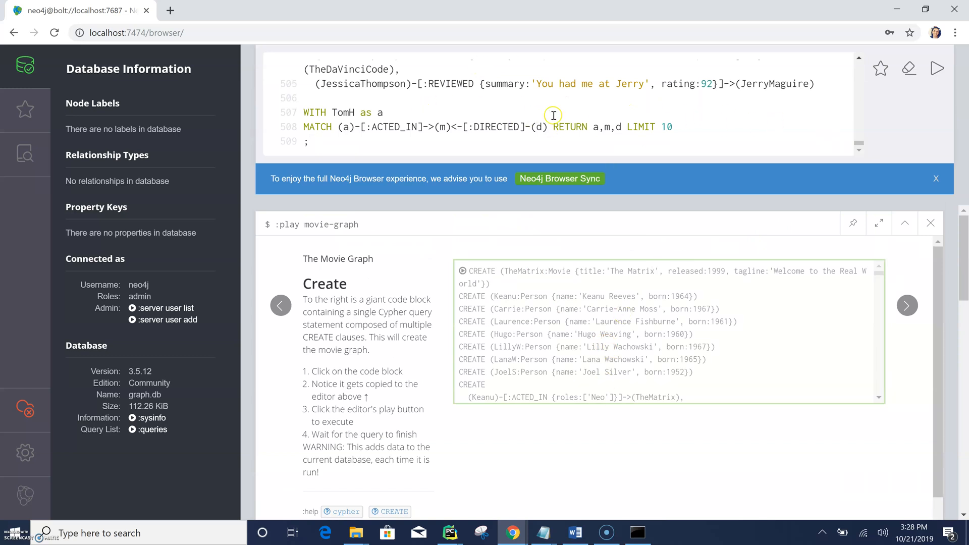
scroll("up", 3)
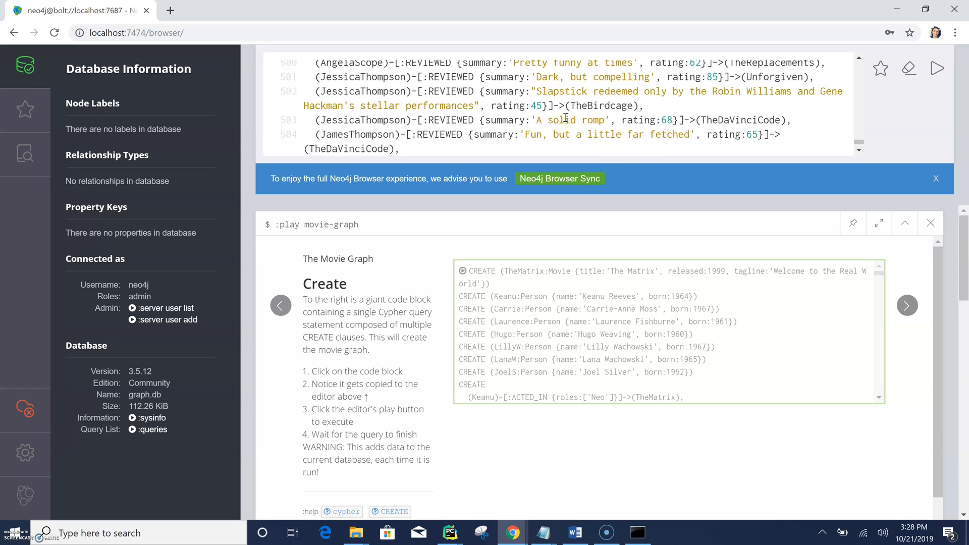
scroll("up", 3)
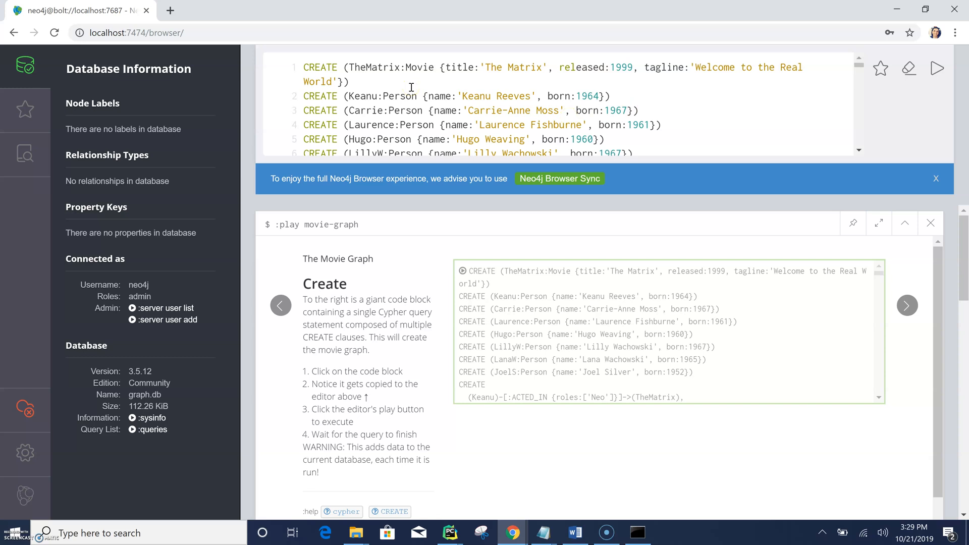
mouse_move(475, 103)
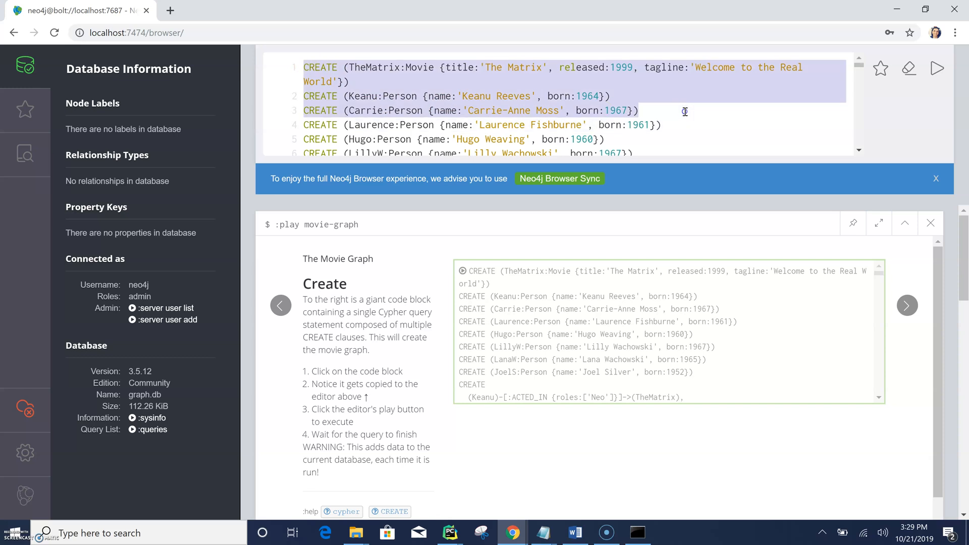
scroll("down", 3)
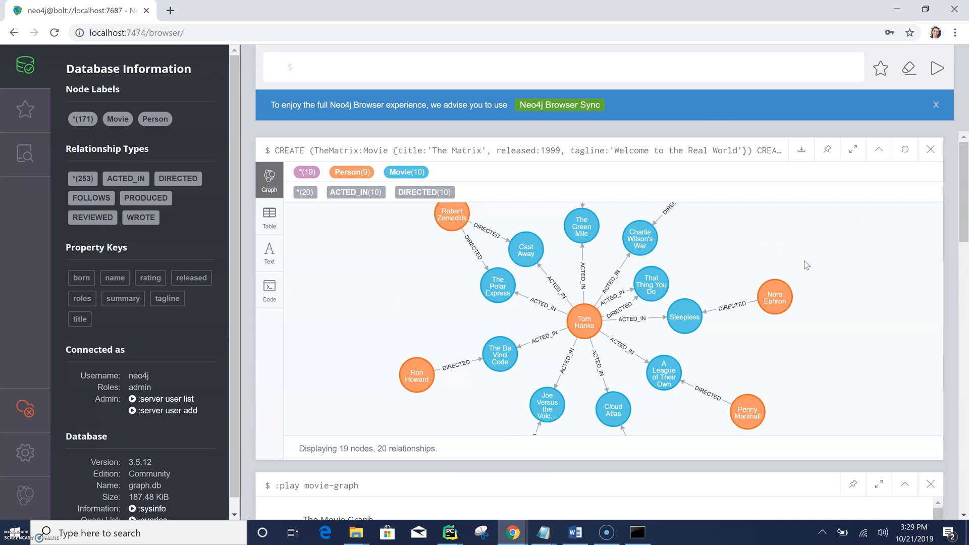
scroll("down", 3)
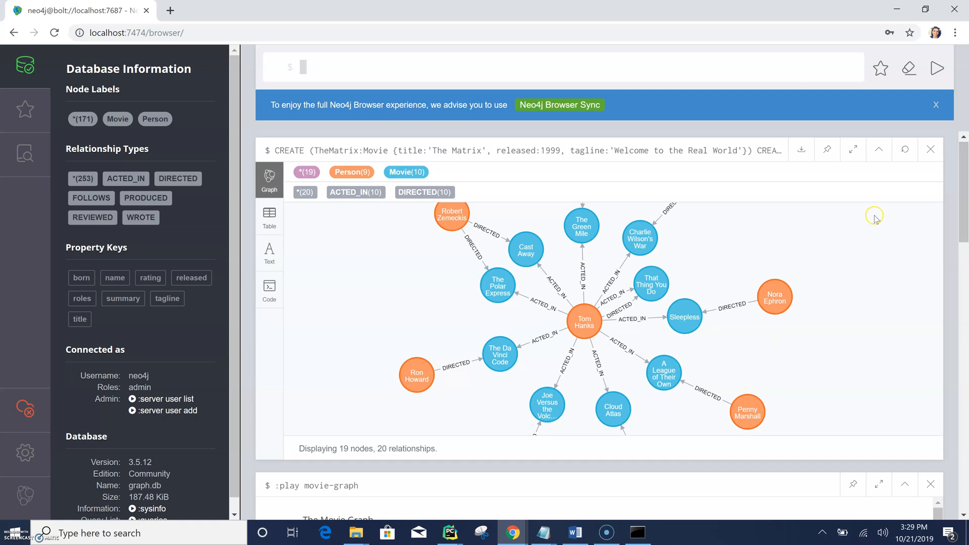
mouse_move(808, 300)
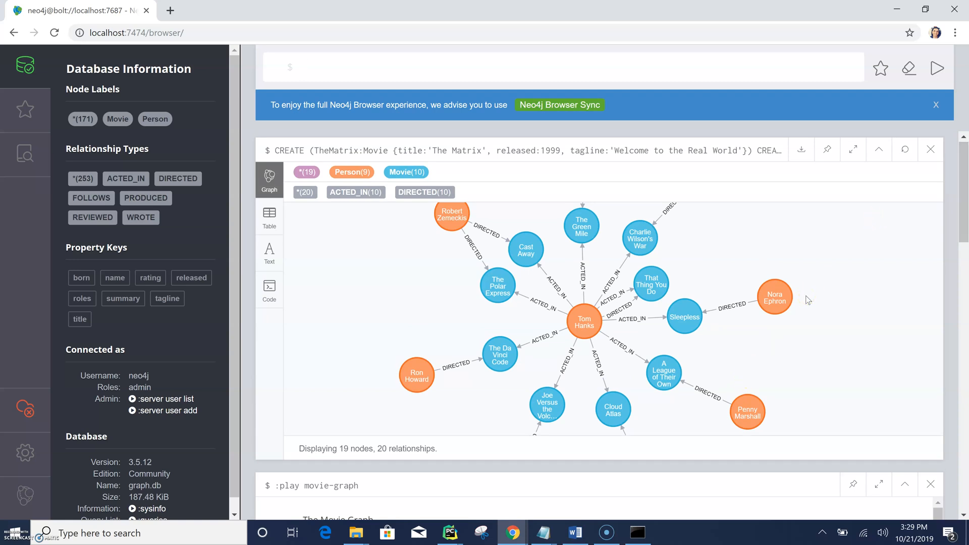
mouse_move(320, 297)
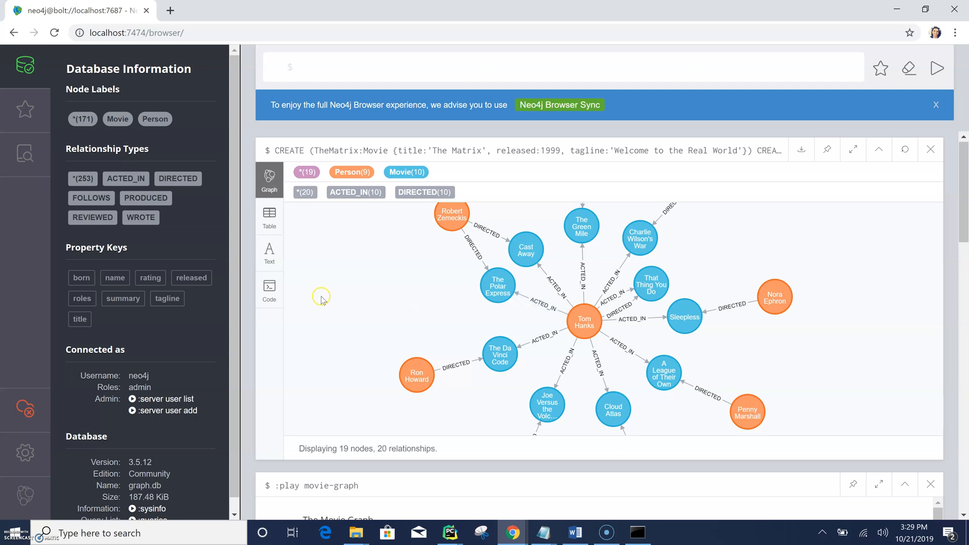
mouse_move(136, 282)
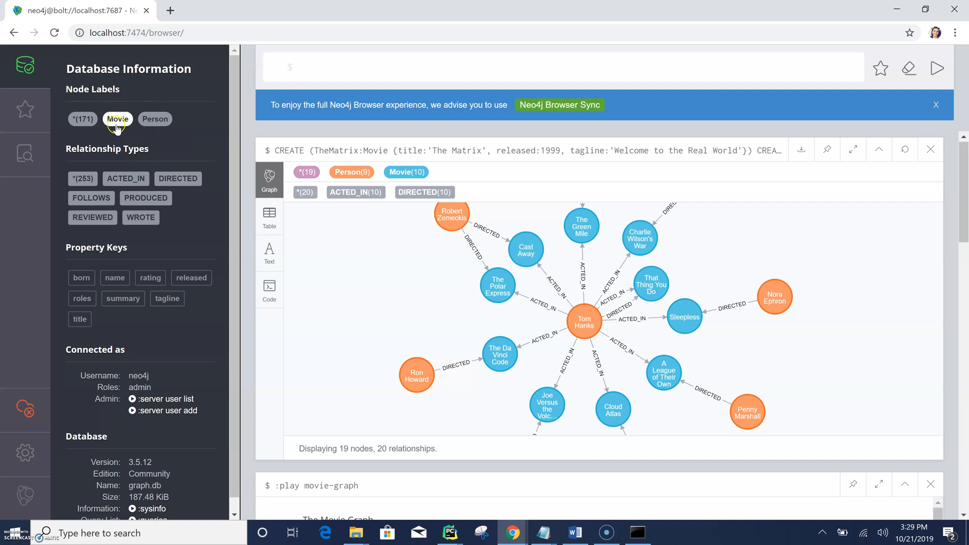
mouse_move(151, 261)
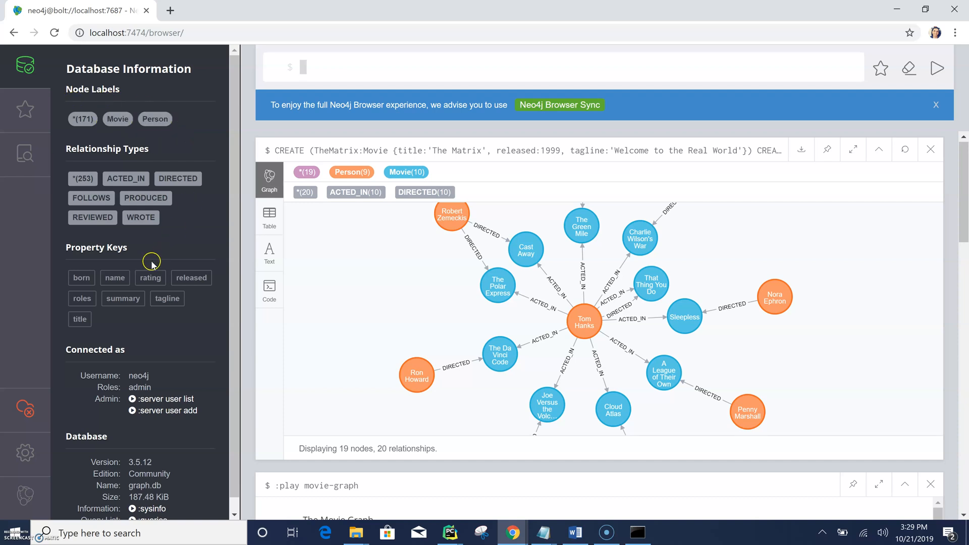
mouse_move(178, 179)
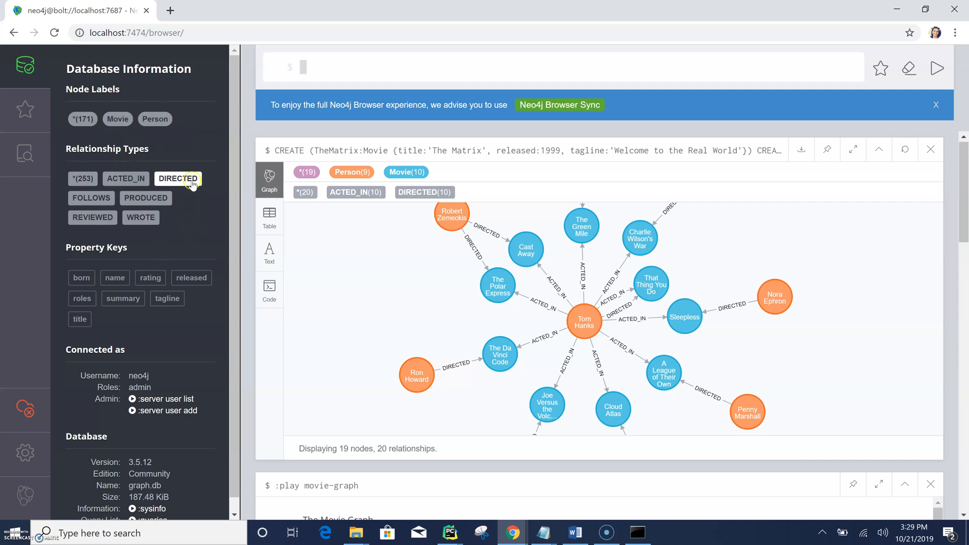
mouse_move(191, 206)
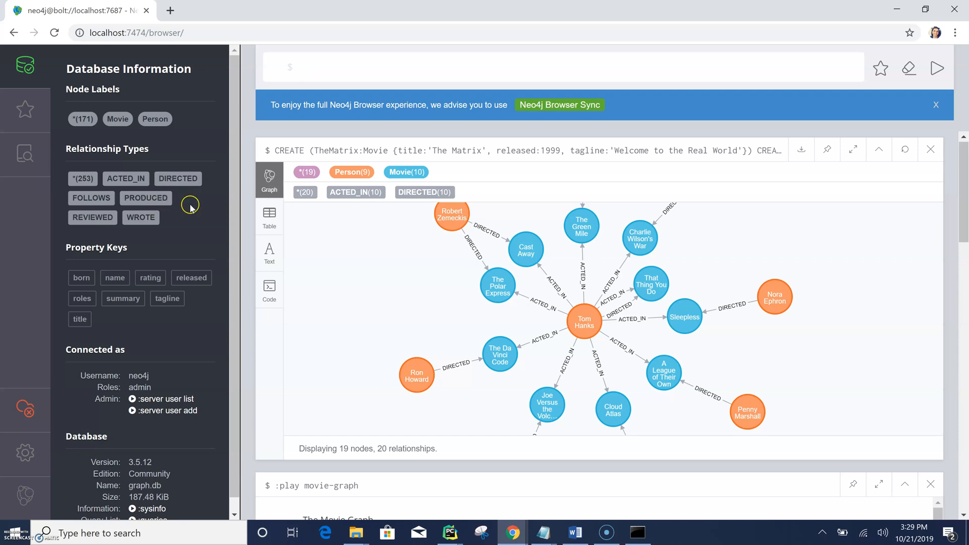
scroll("down", 3)
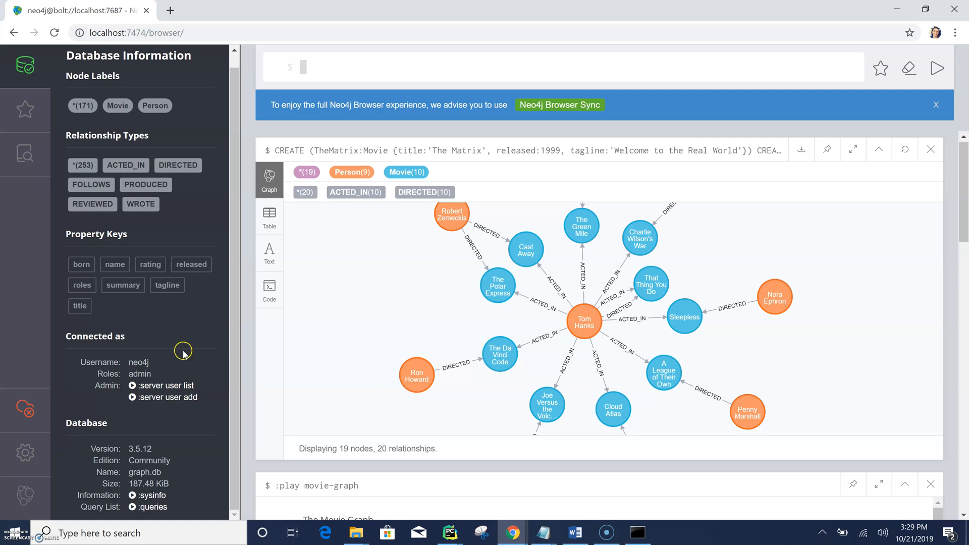
mouse_move(208, 337)
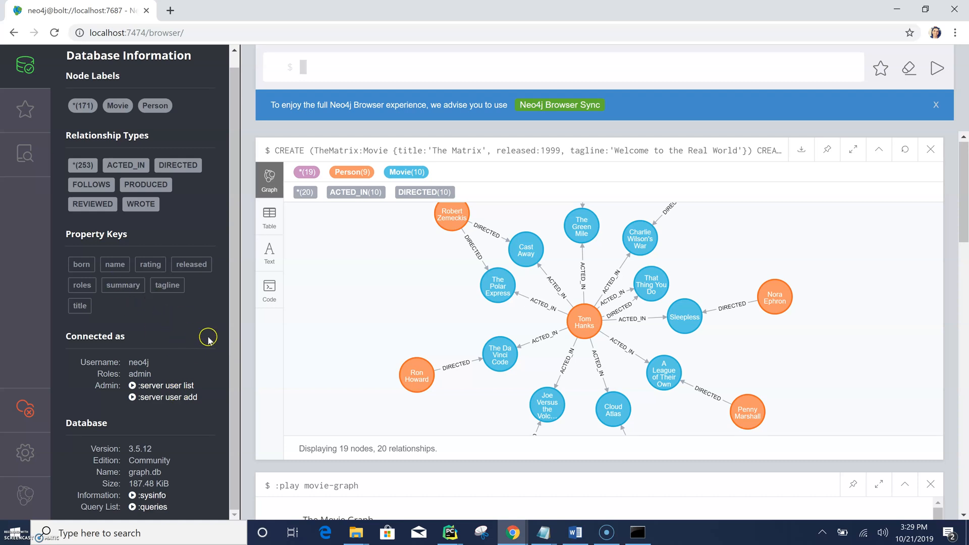
mouse_move(141, 204)
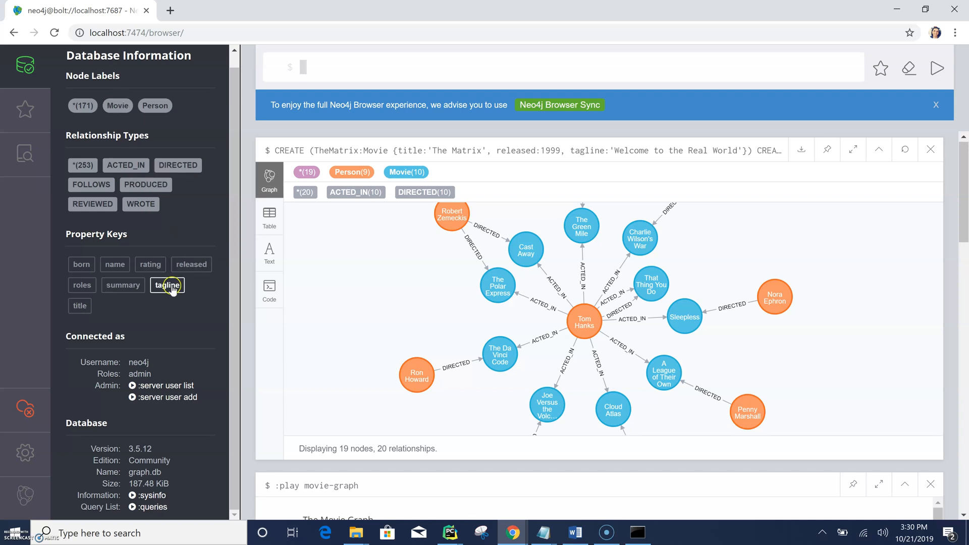
mouse_move(182, 398)
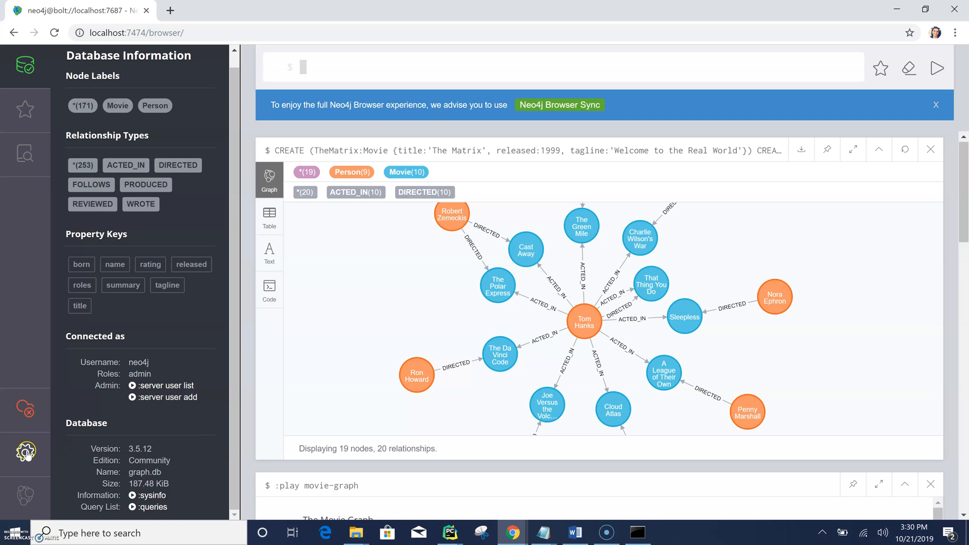
left_click(24, 451)
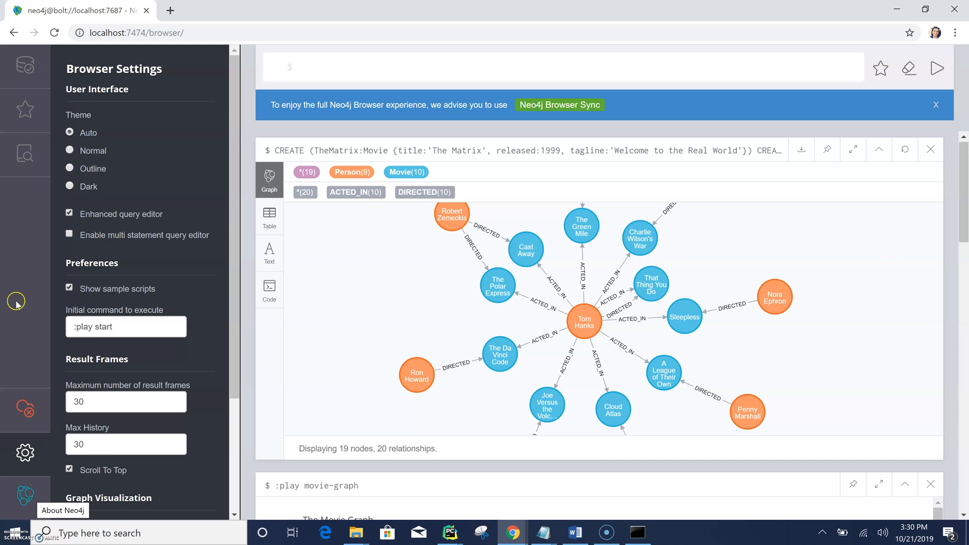
left_click(24, 66)
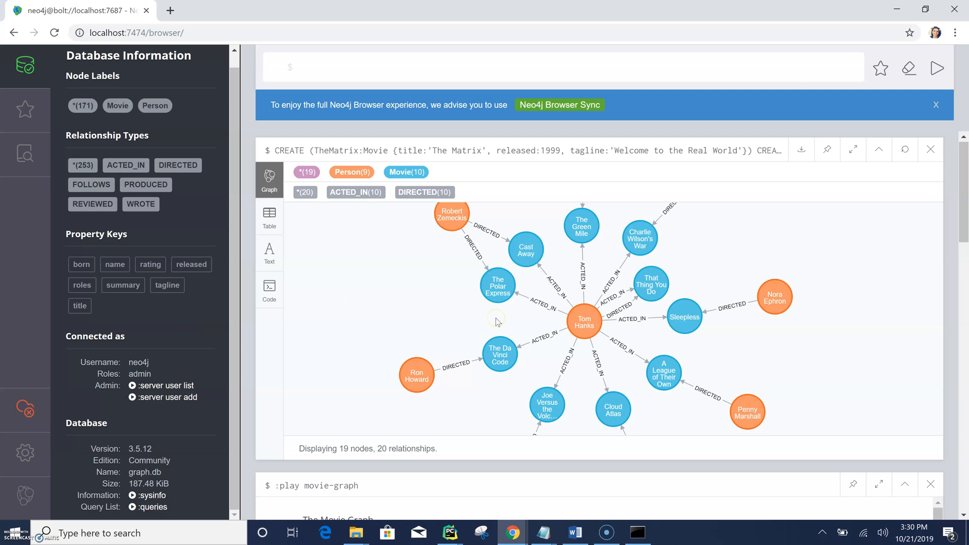
mouse_move(660, 489)
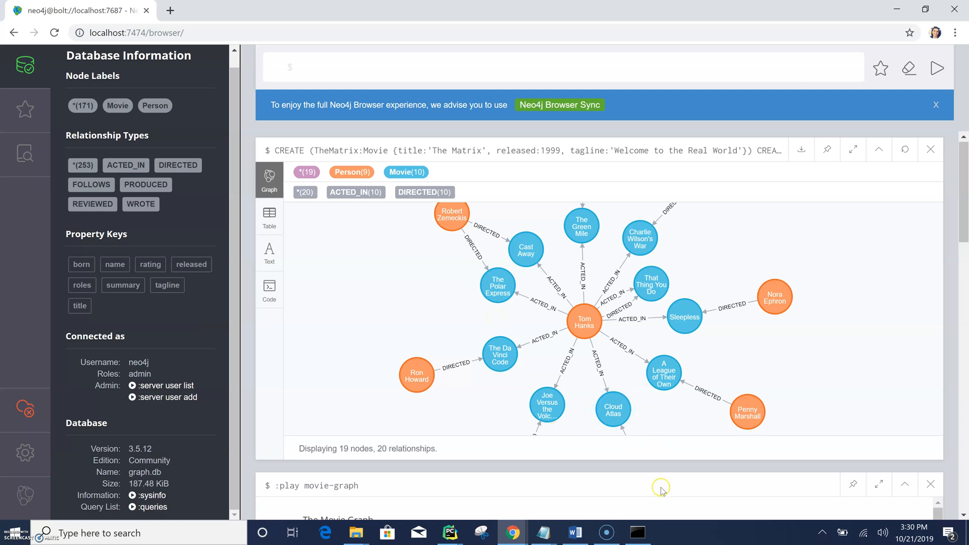
mouse_move(646, 354)
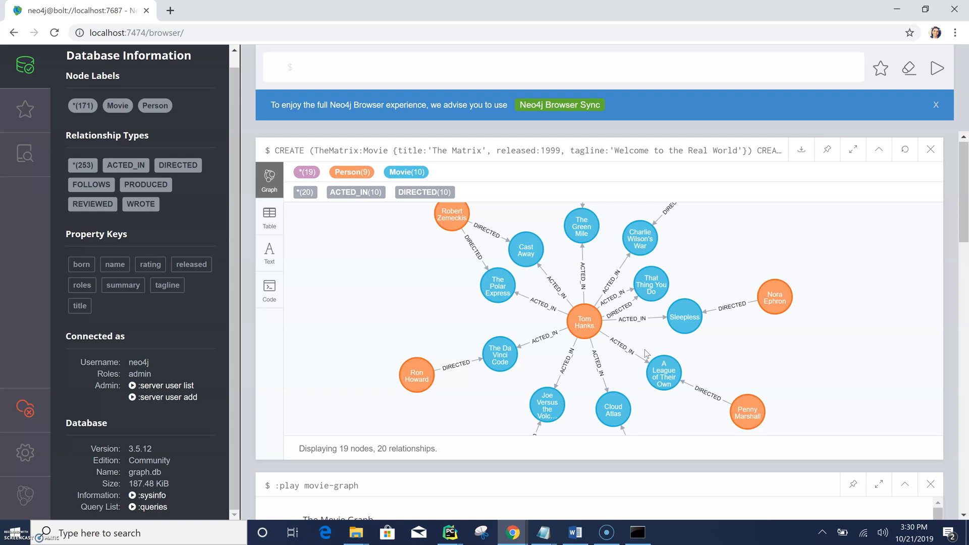
mouse_move(637, 531)
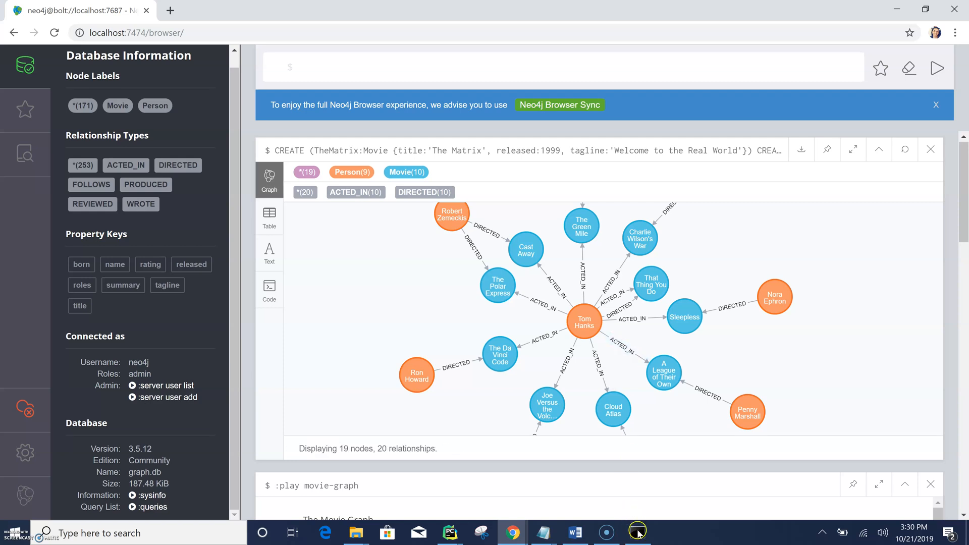
left_click(637, 533)
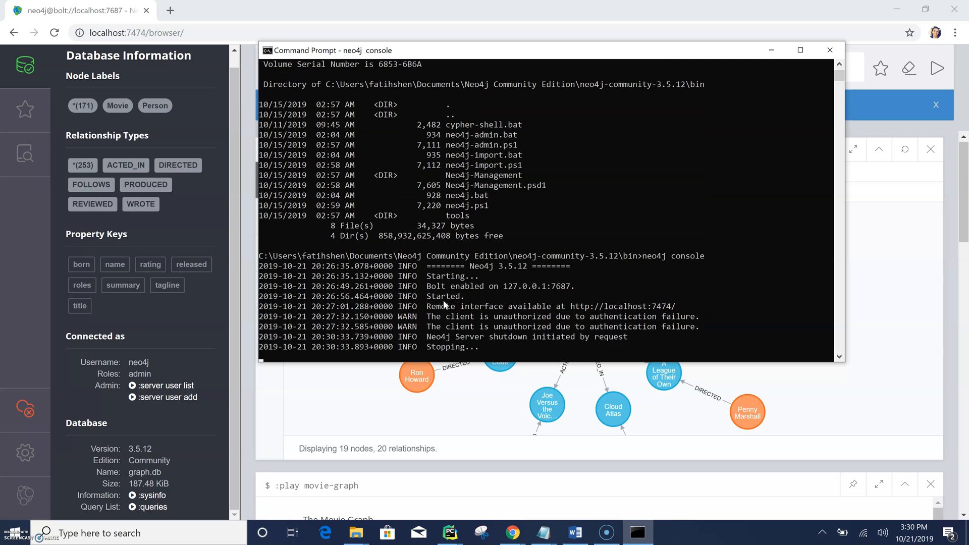
Step: Stop the Neo4j server with Ctrl+C and confirm terminating the batch job with Y
key("ctrl+c")
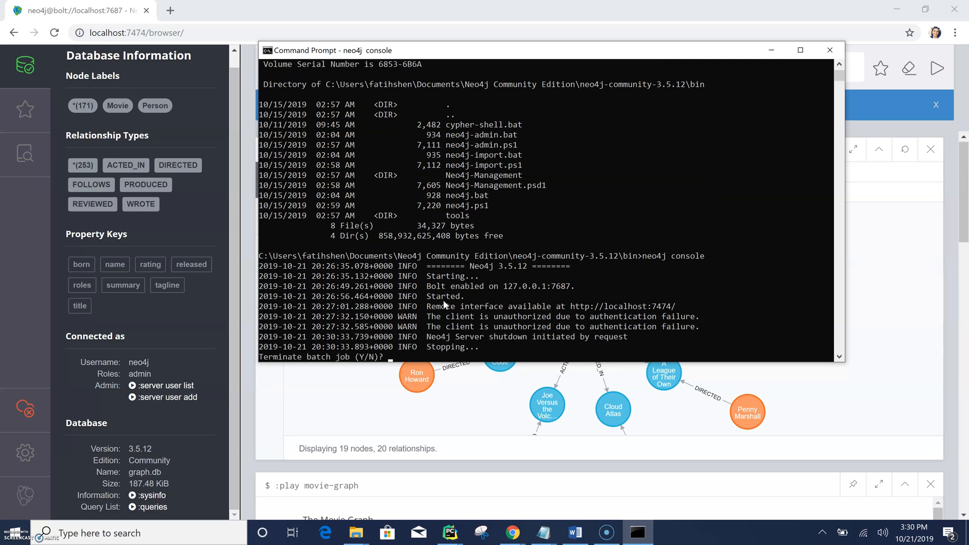
type("Y")
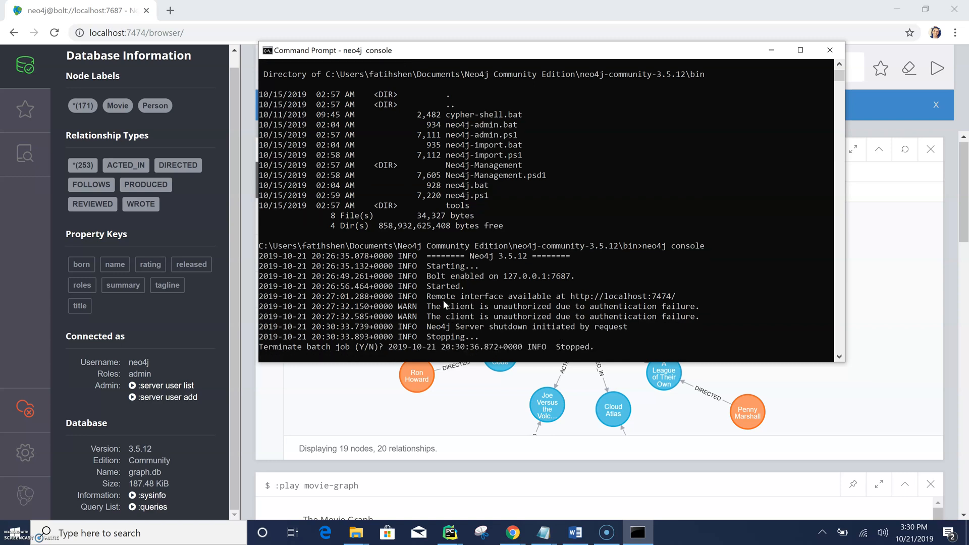
type("Y")
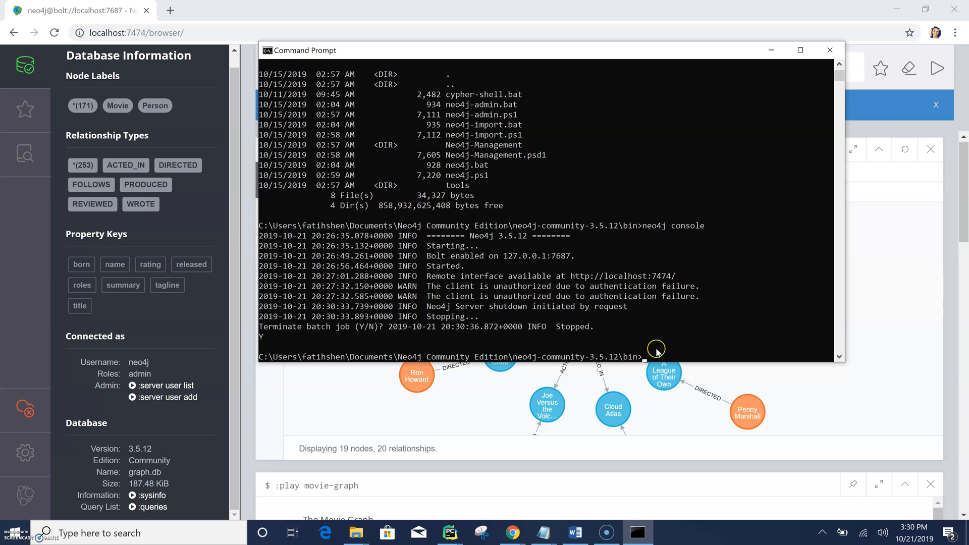
mouse_move(570, 300)
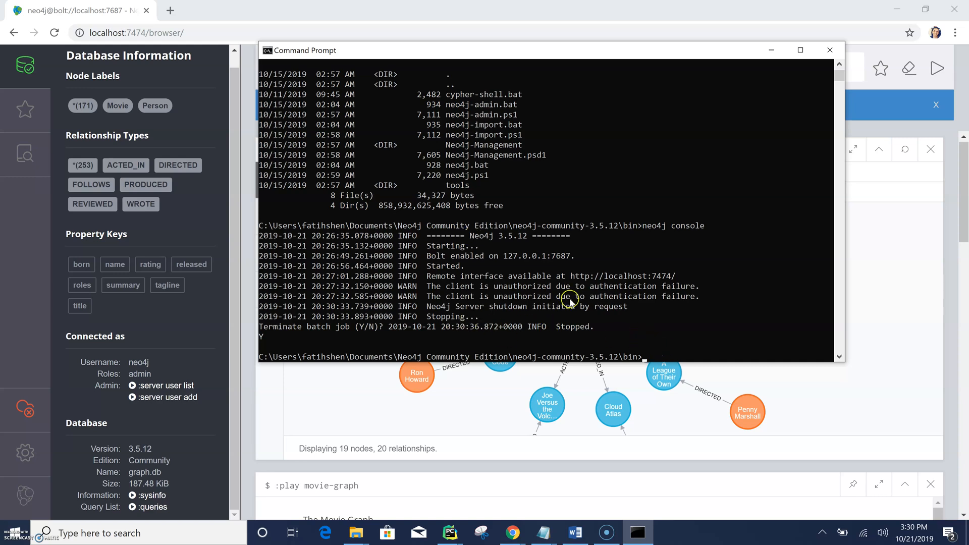
mouse_move(483, 265)
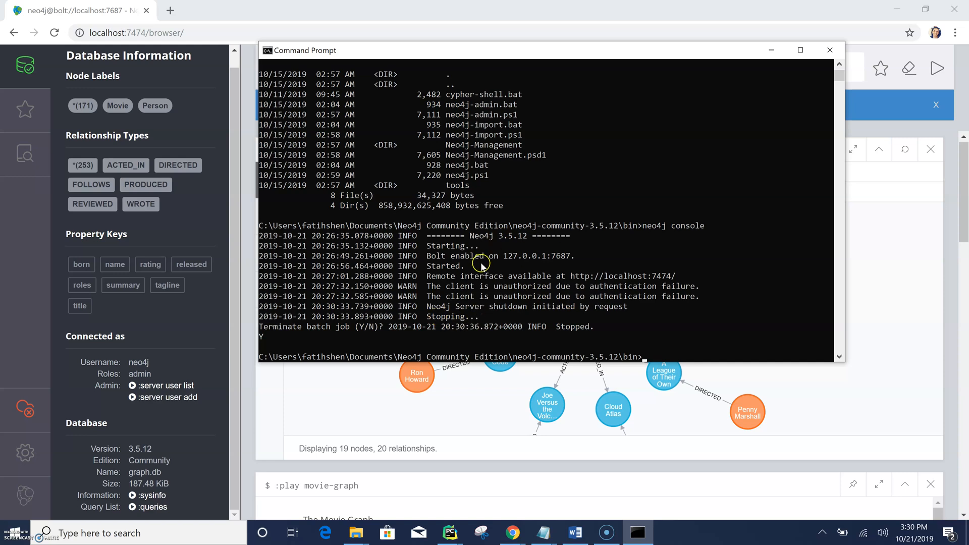
mouse_move(369, 39)
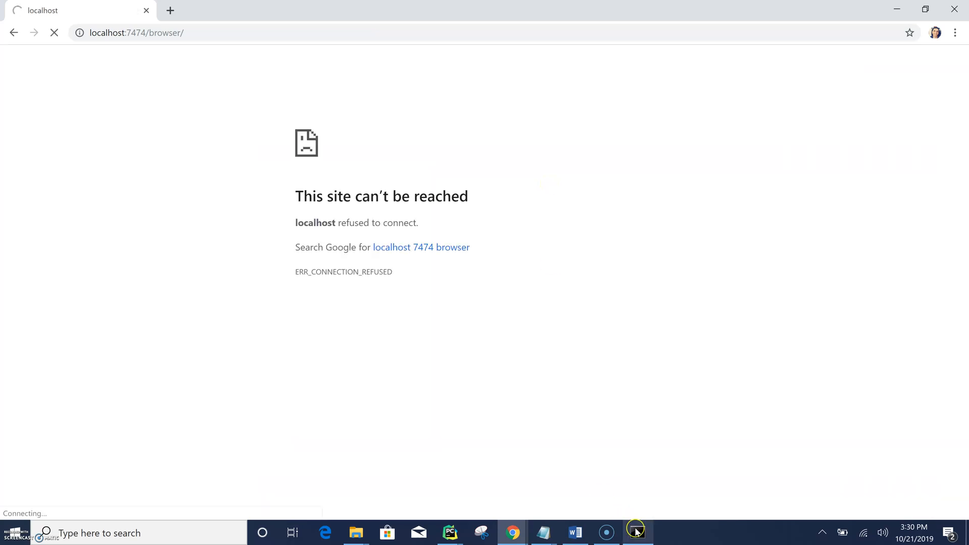
left_click(637, 532)
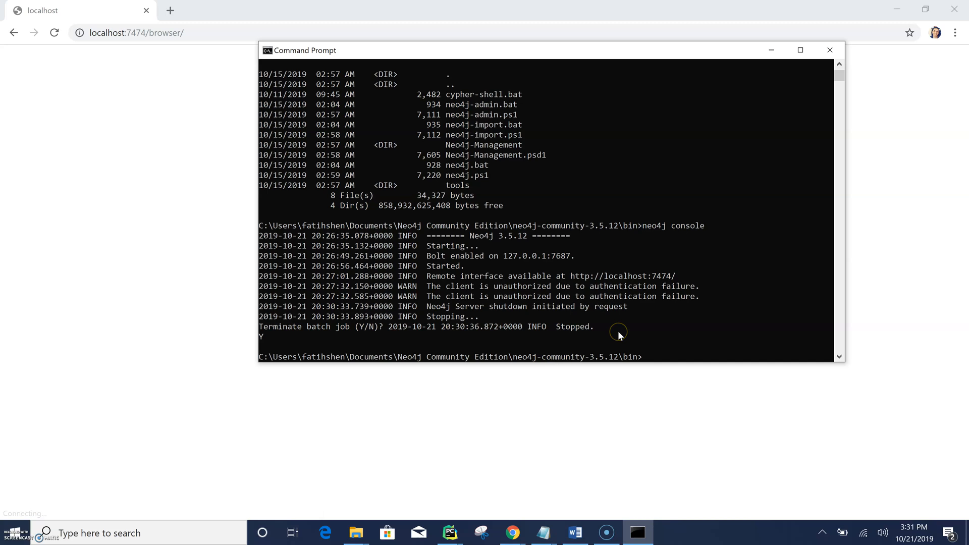
Step: Restart the server by running 'neo4j console' from the bin folder
type("neo4j console")
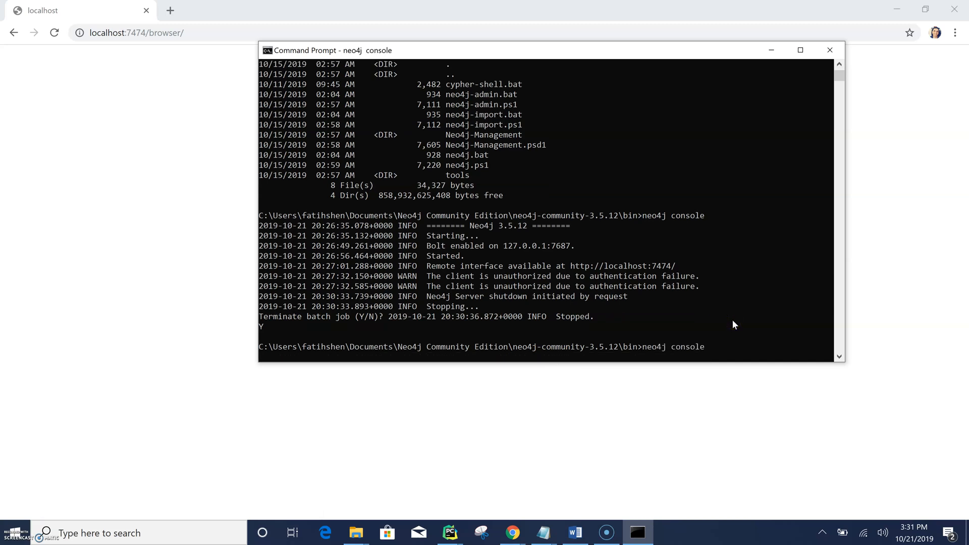
left_click(54, 32)
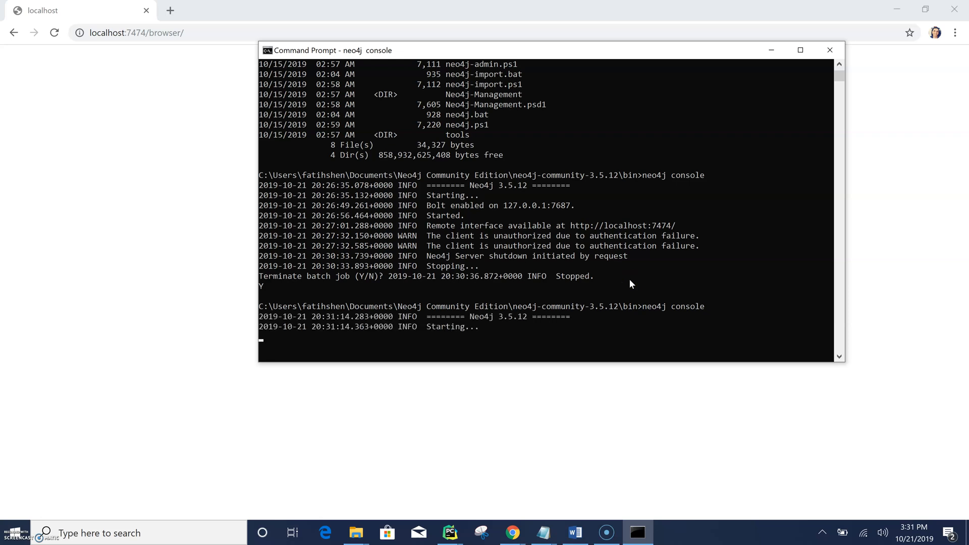
scroll("up", 3)
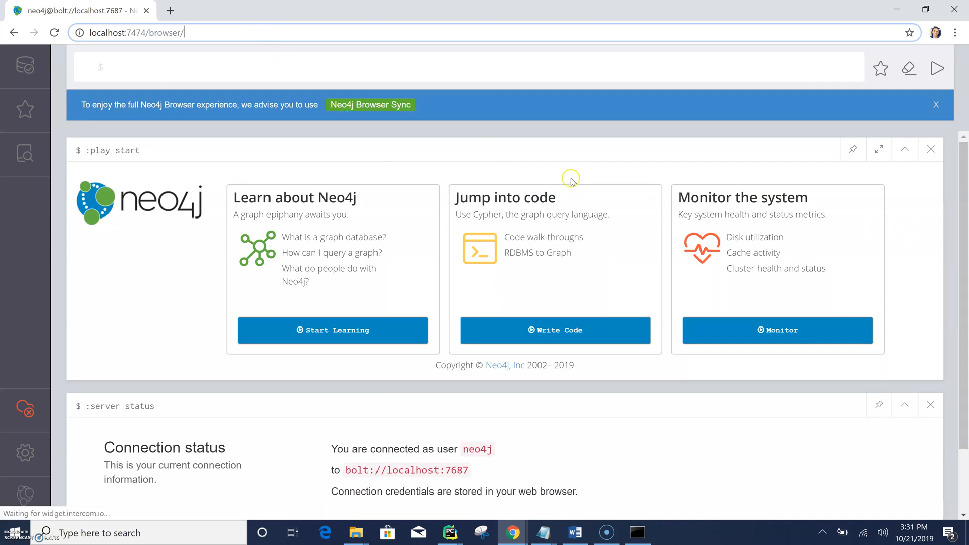
mouse_move(728, 320)
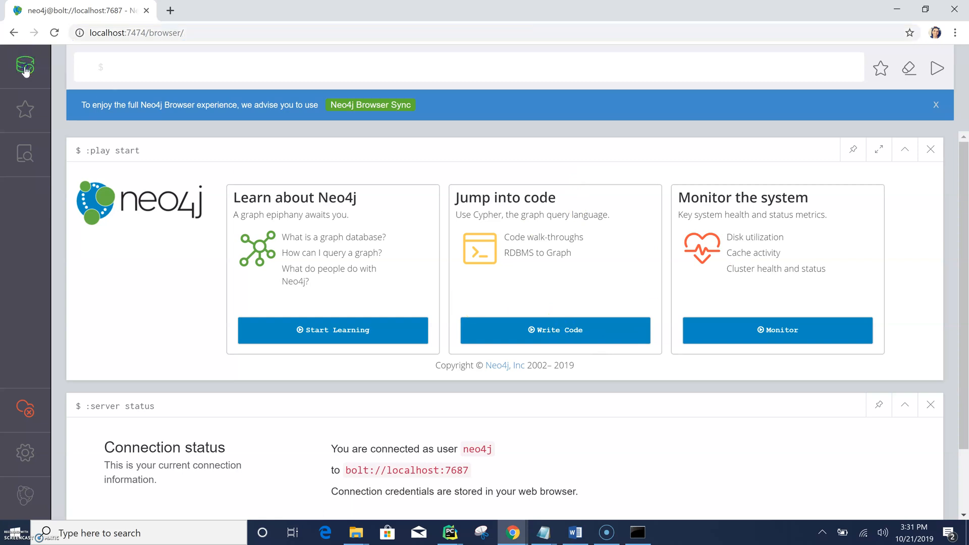
Step: Verify the database overview still shows 171 nodes, 253 relationships, graph.db and user neo4j
left_click(25, 65)
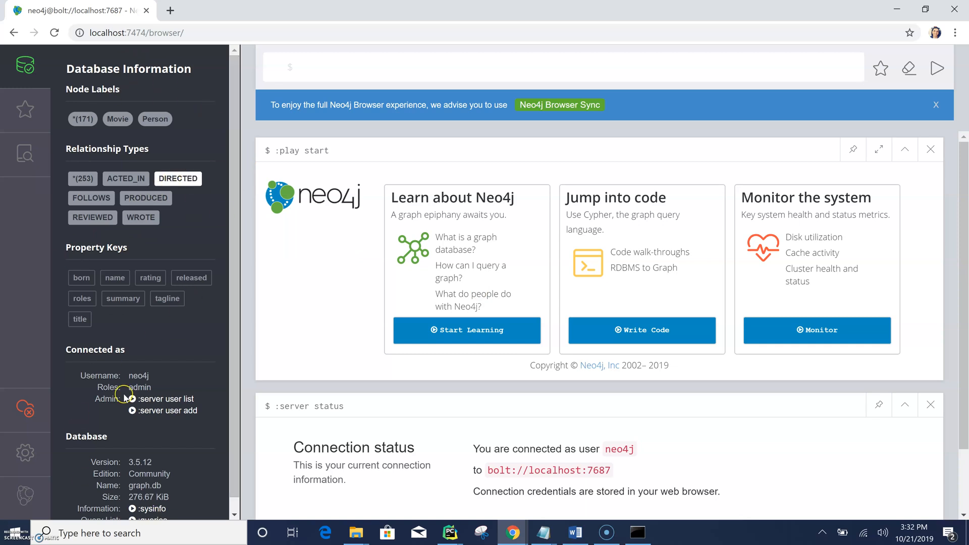
scroll("down", 3)
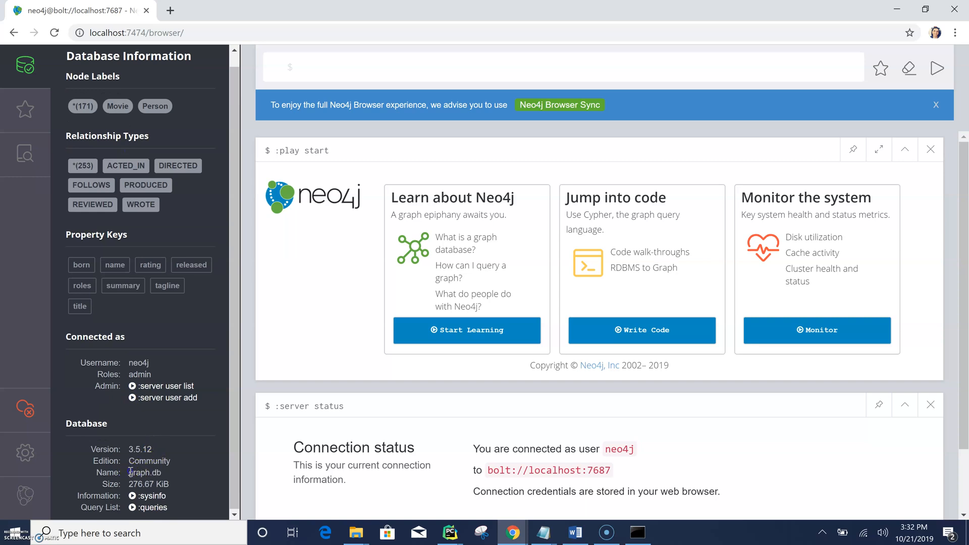
double_click(144, 473)
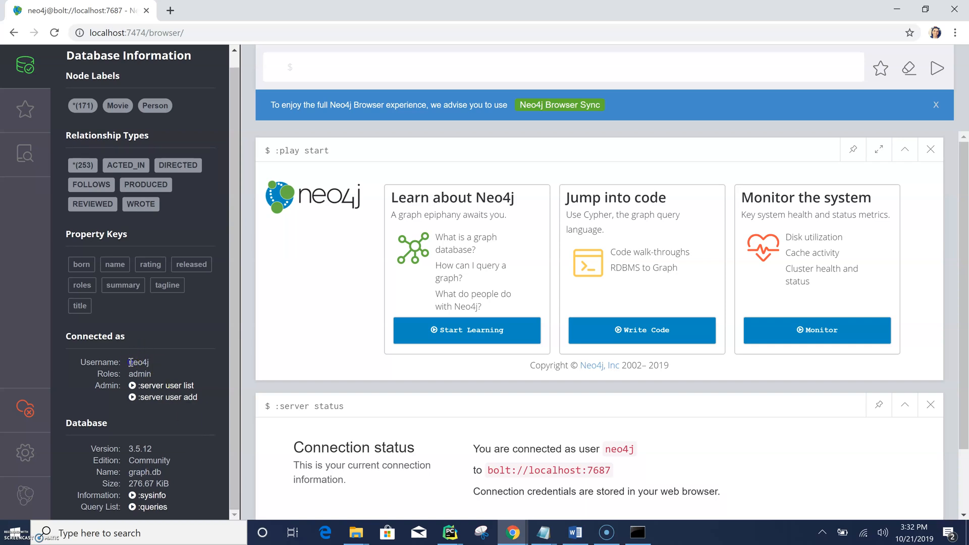
double_click(138, 363)
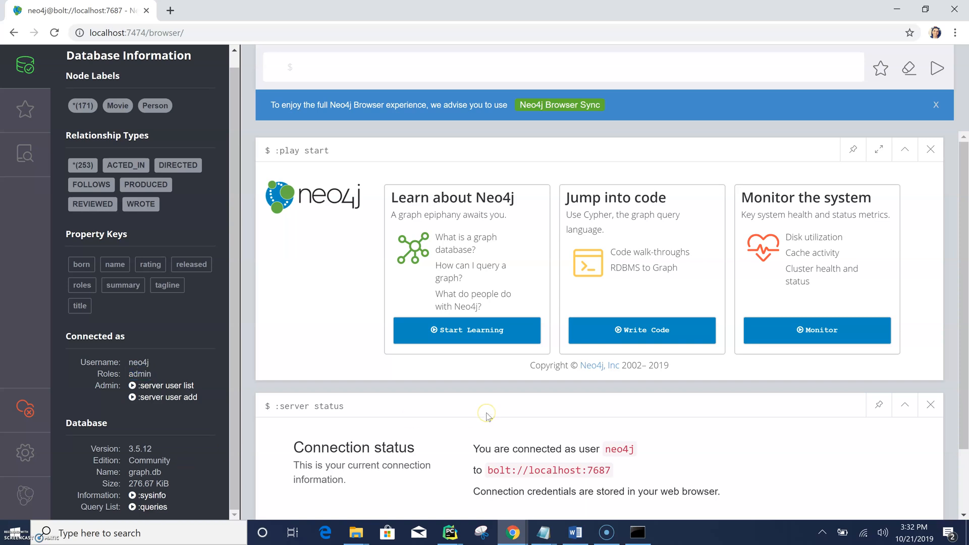
mouse_move(598, 216)
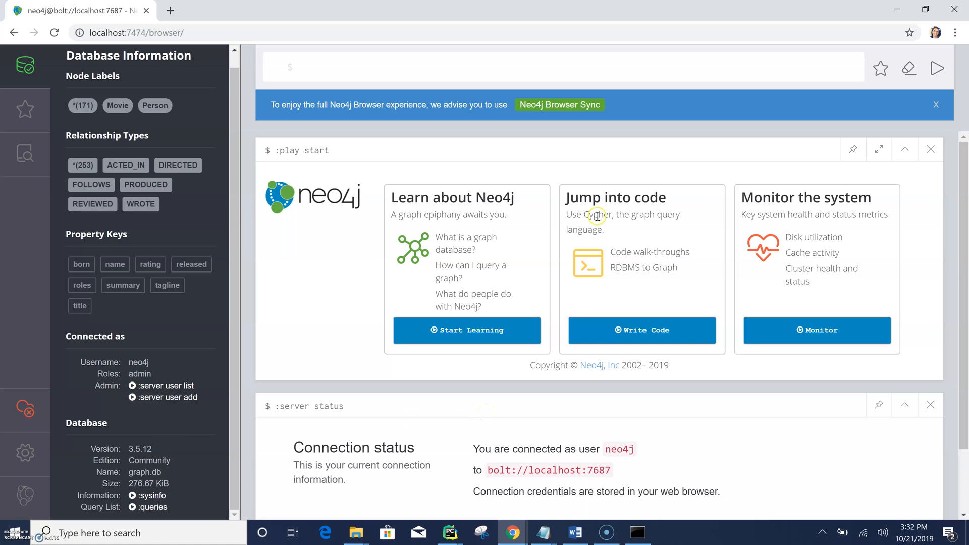
mouse_move(595, 139)
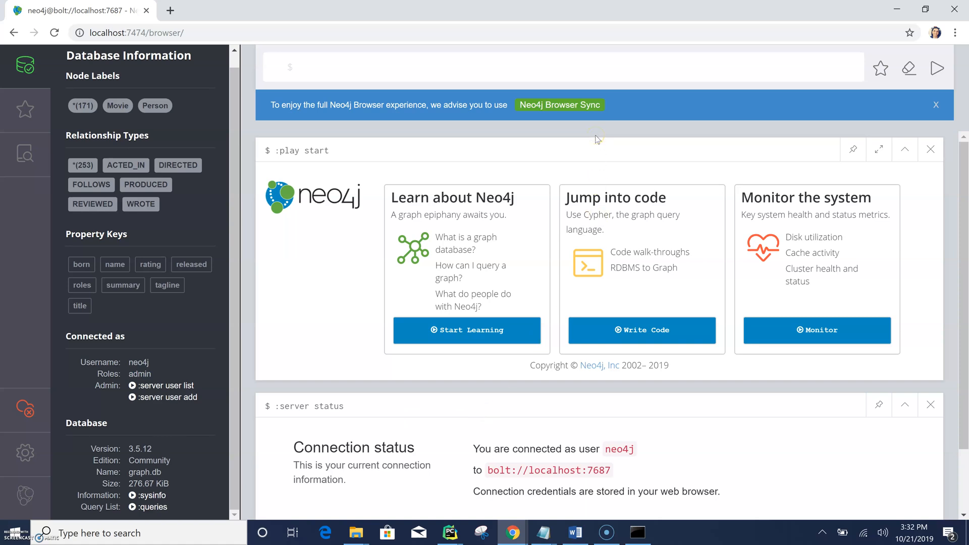
left_click(637, 532)
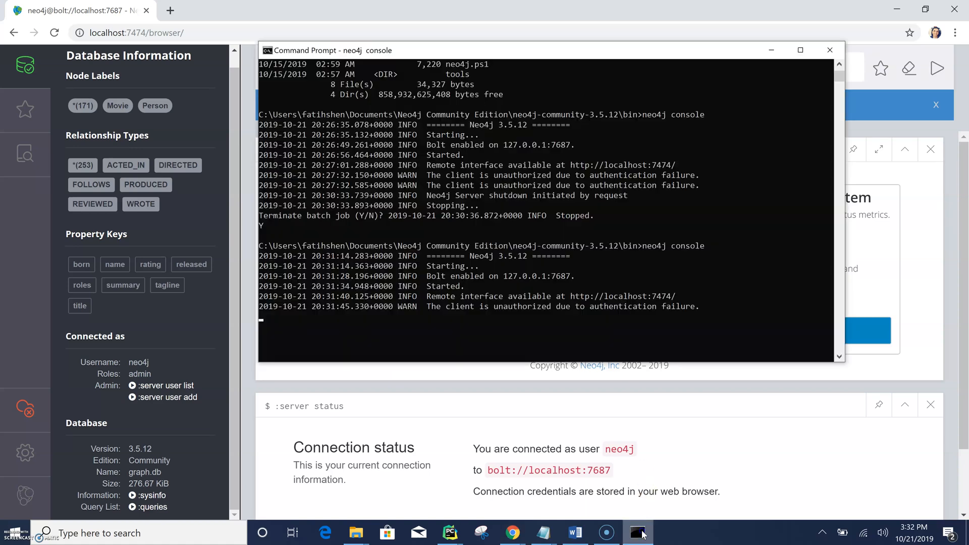
mouse_move(515, 287)
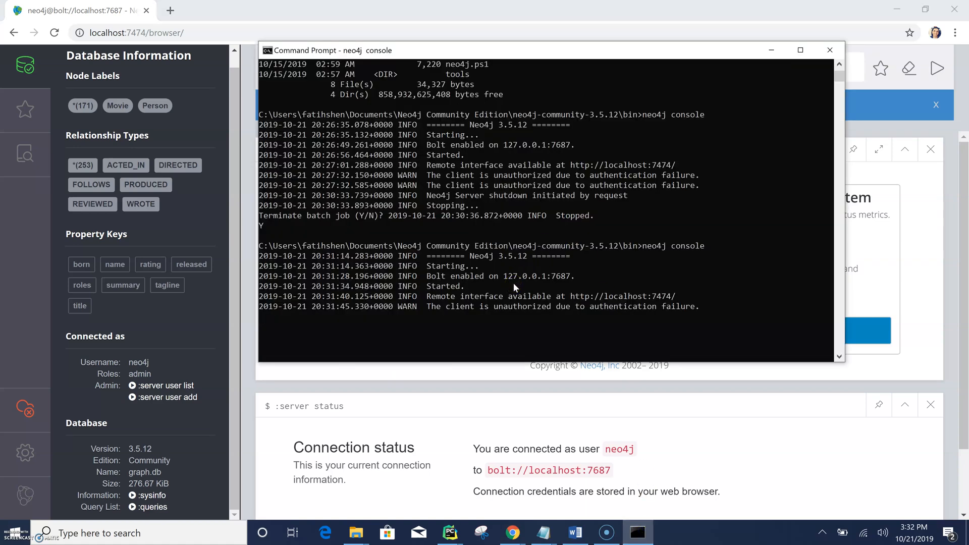
mouse_move(567, 340)
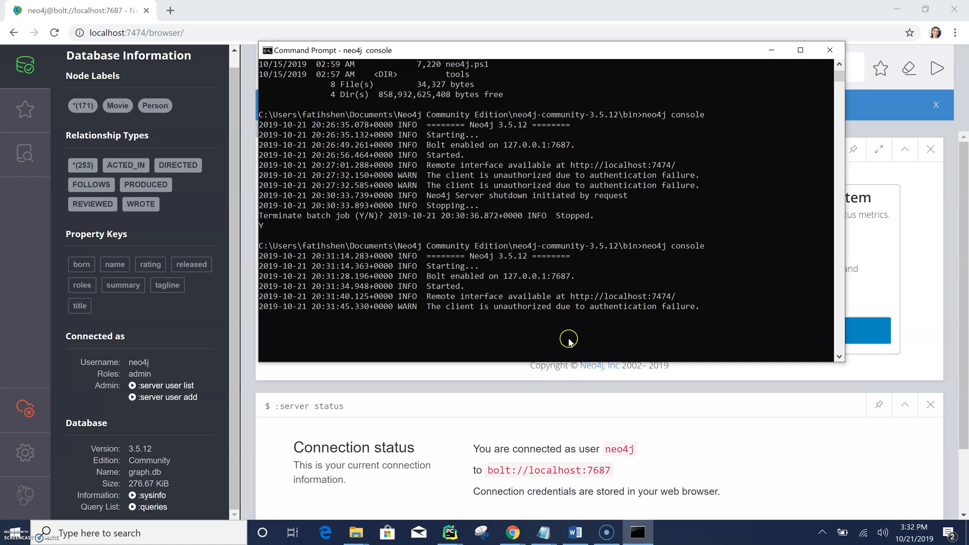